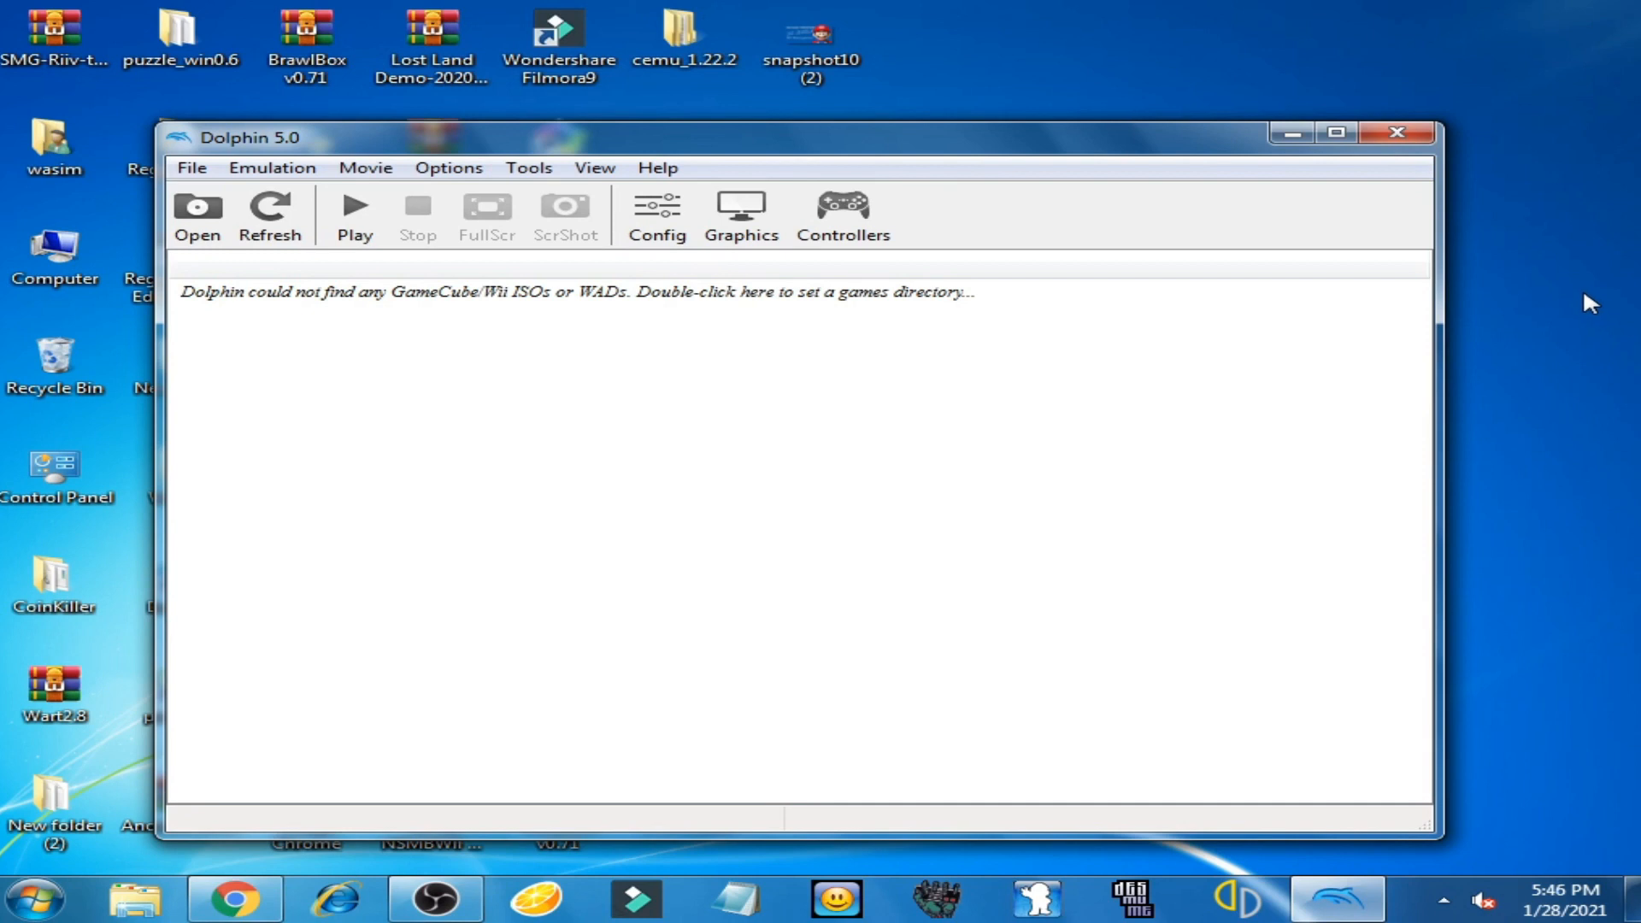
mouse_move(1600, 298)
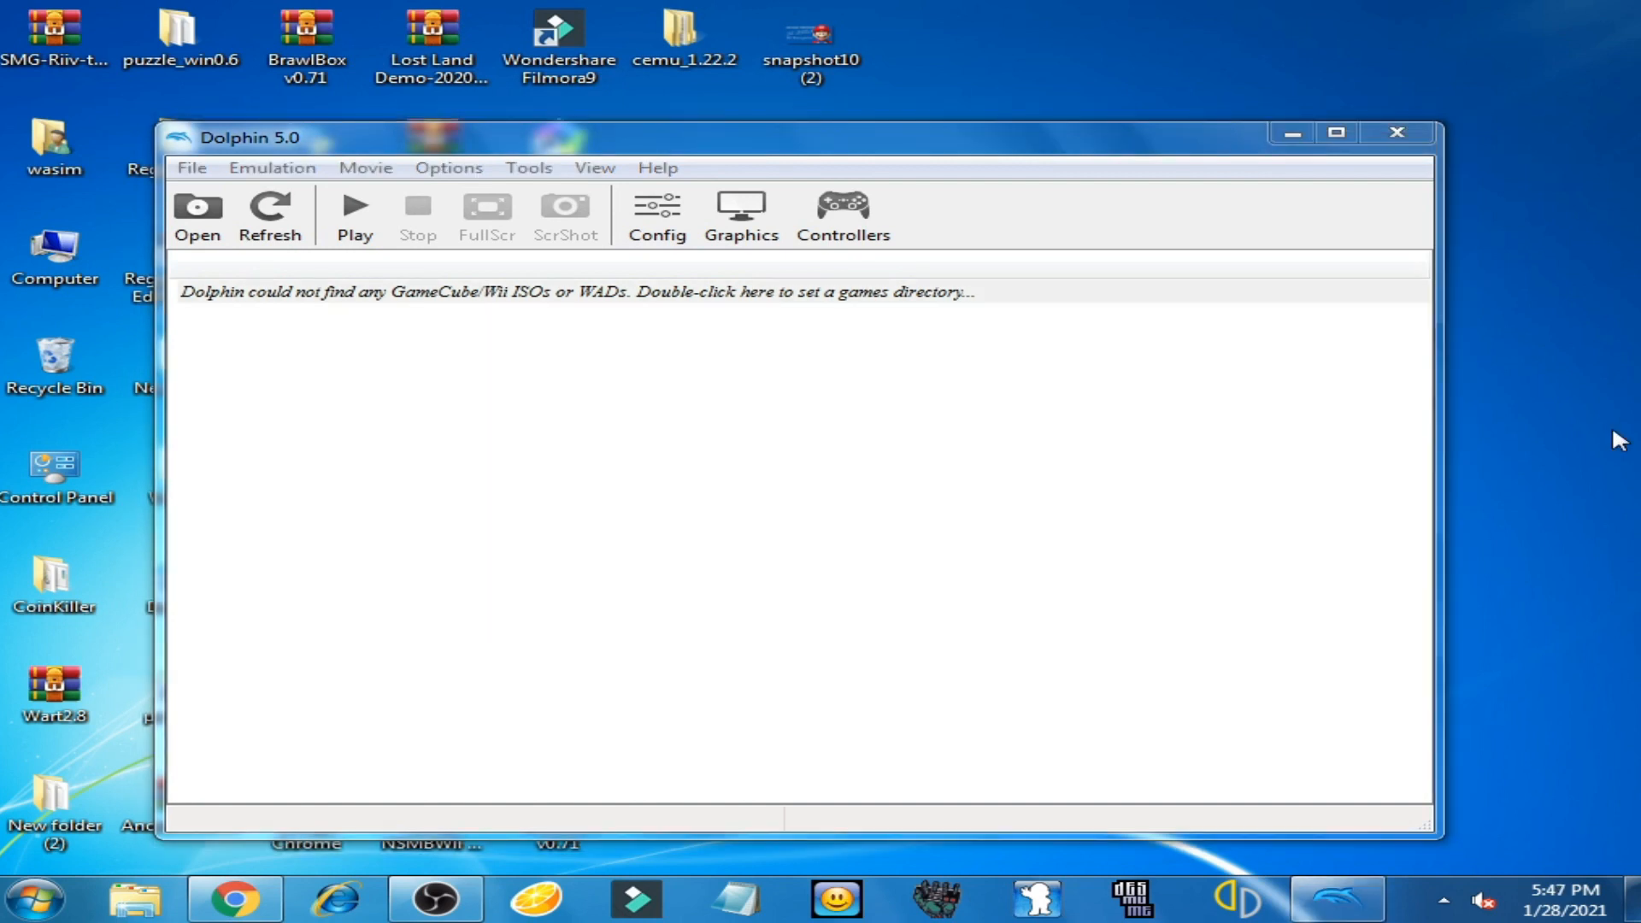
mouse_move(672, 300)
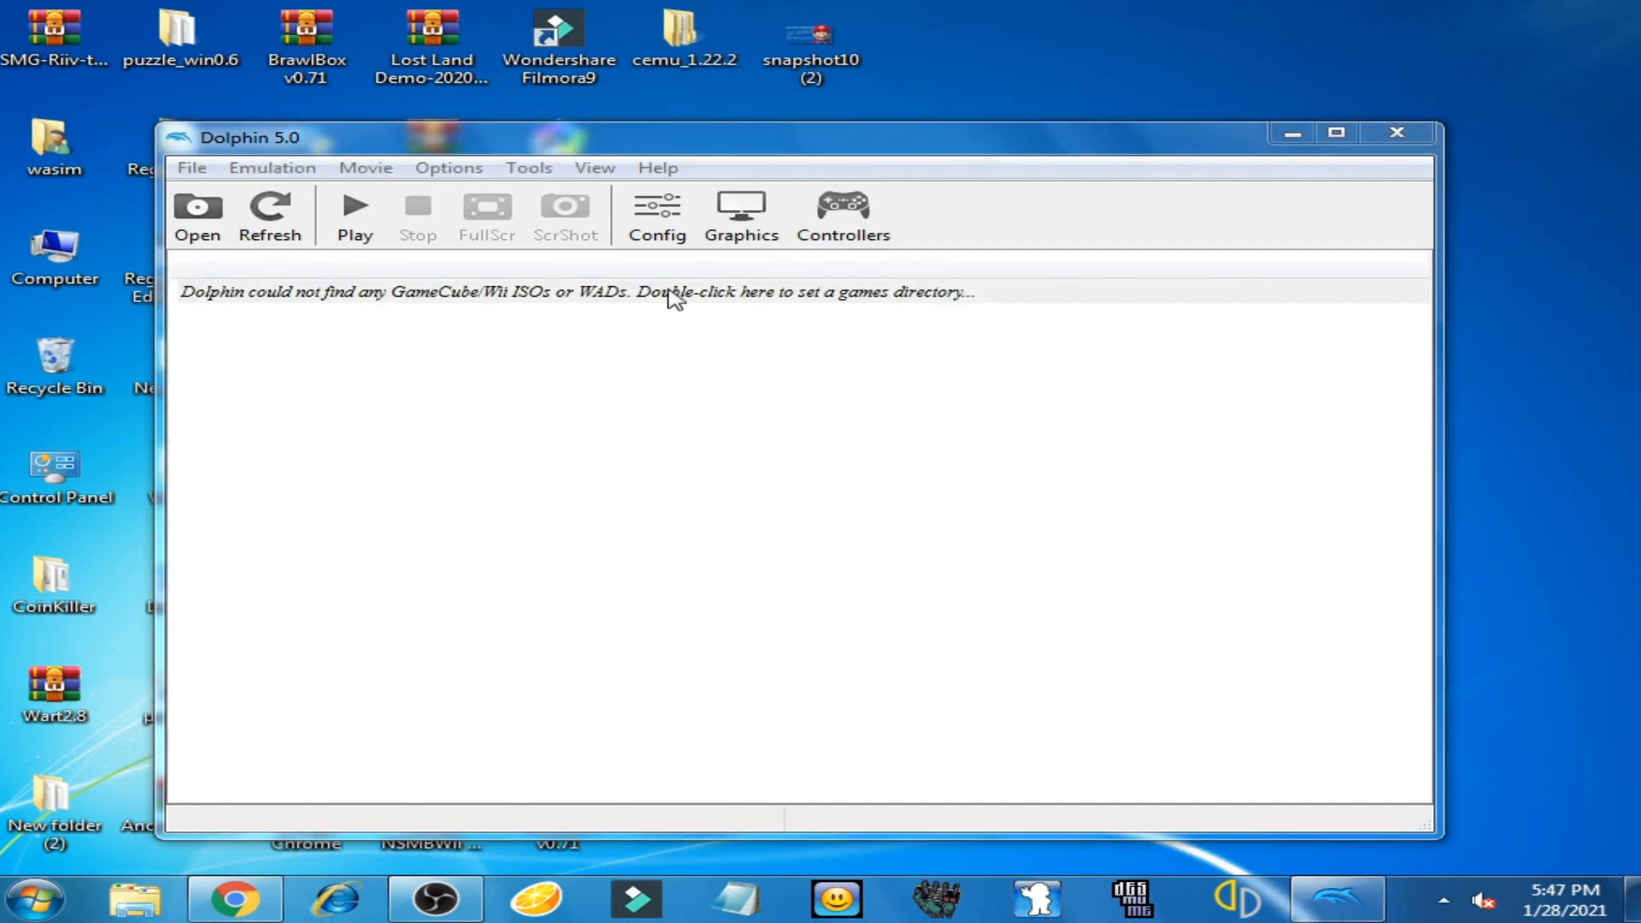
mouse_move(523, 293)
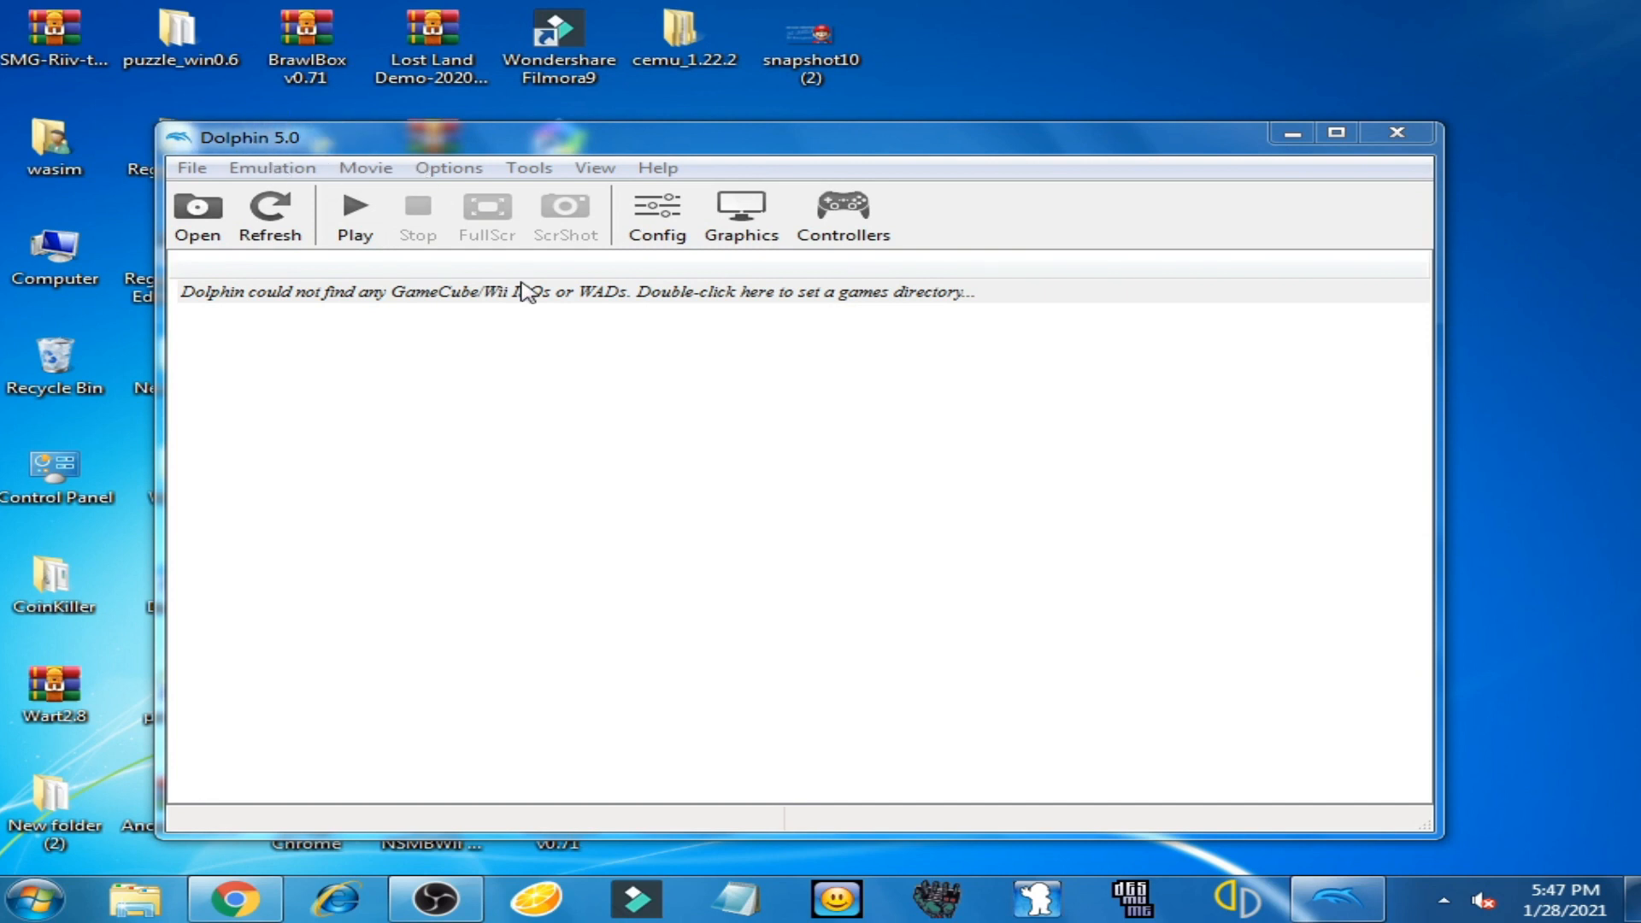
mouse_move(1006, 437)
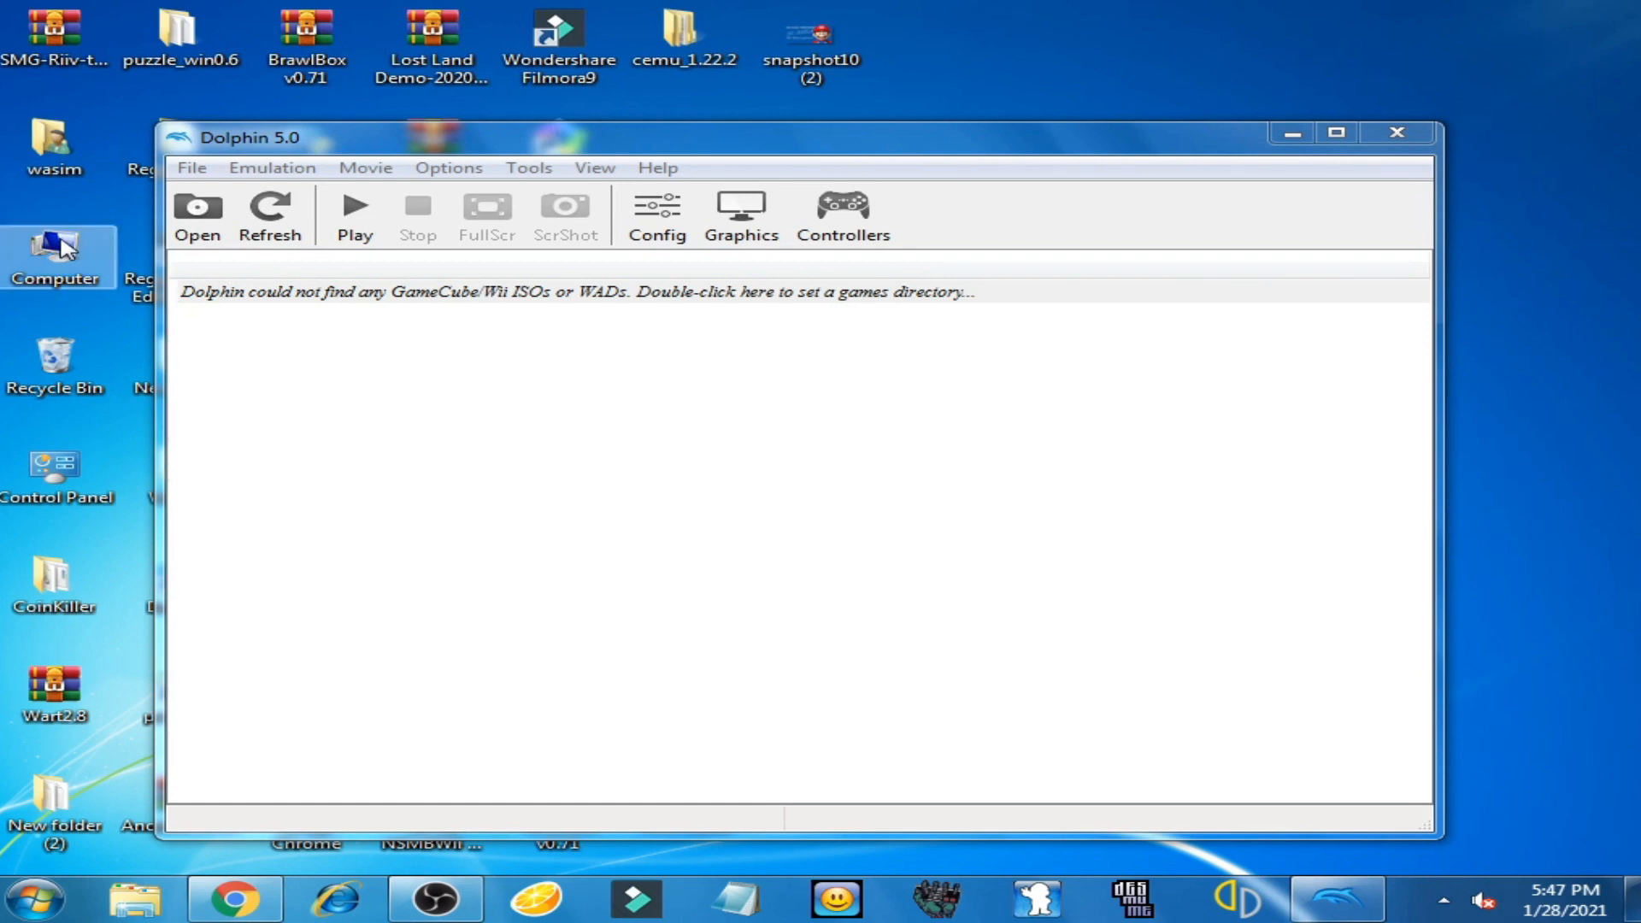
- Browse from Computer into Local Disk (D:) to the Project Mario folder holding Project Mario.WBFS
double_click(55, 248)
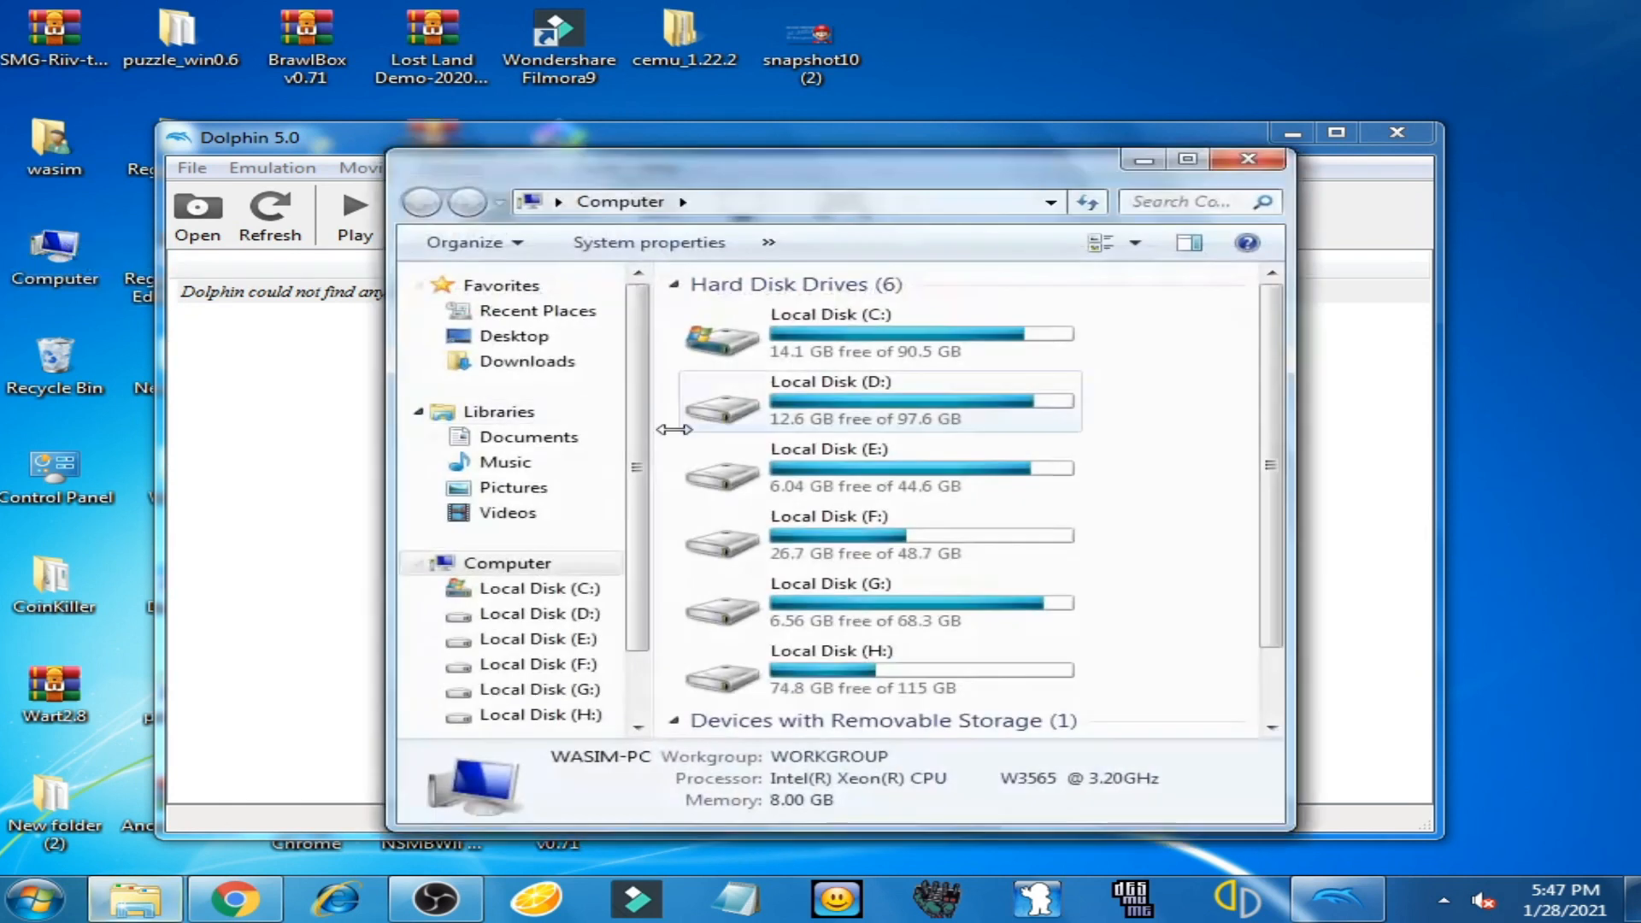
double_click(830, 406)
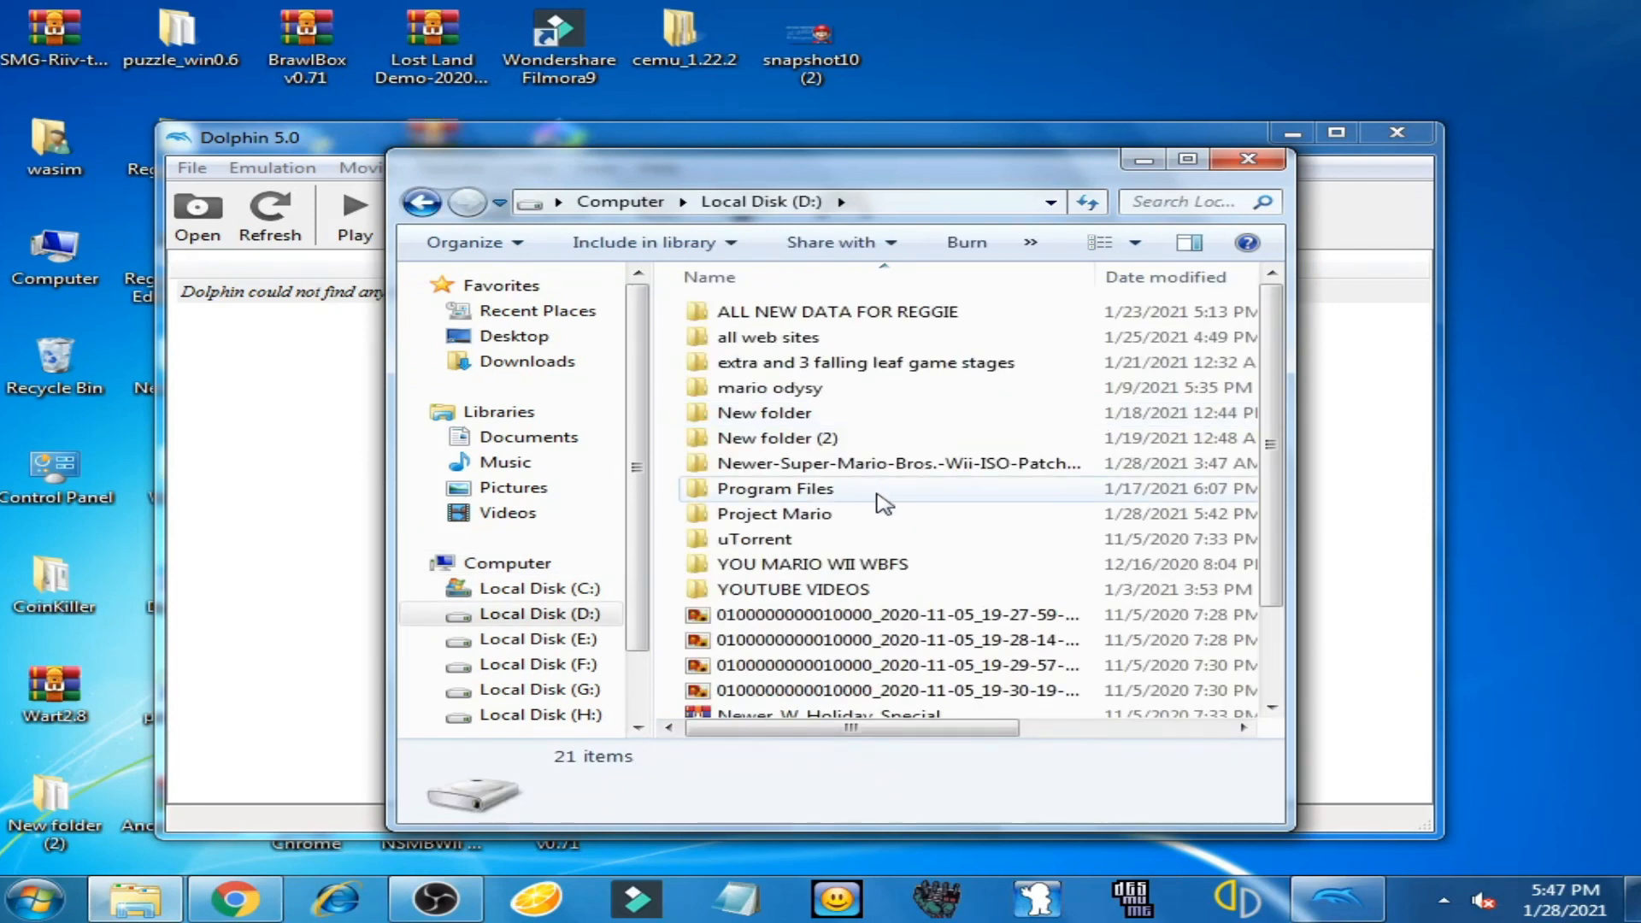
double_click(773, 513)
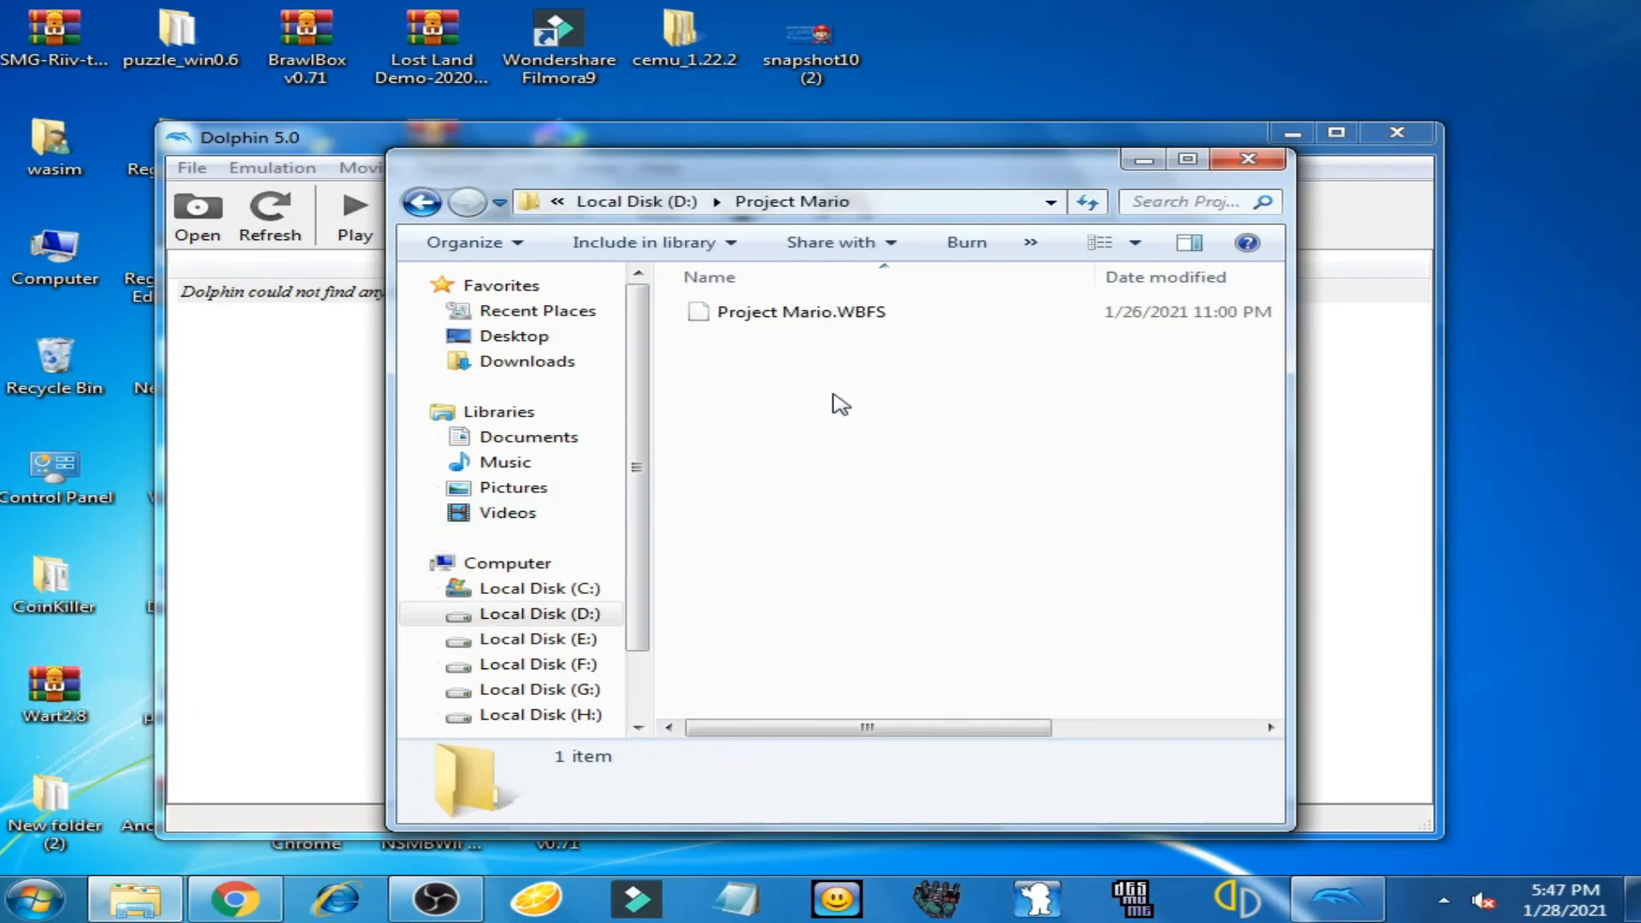
mouse_move(845, 346)
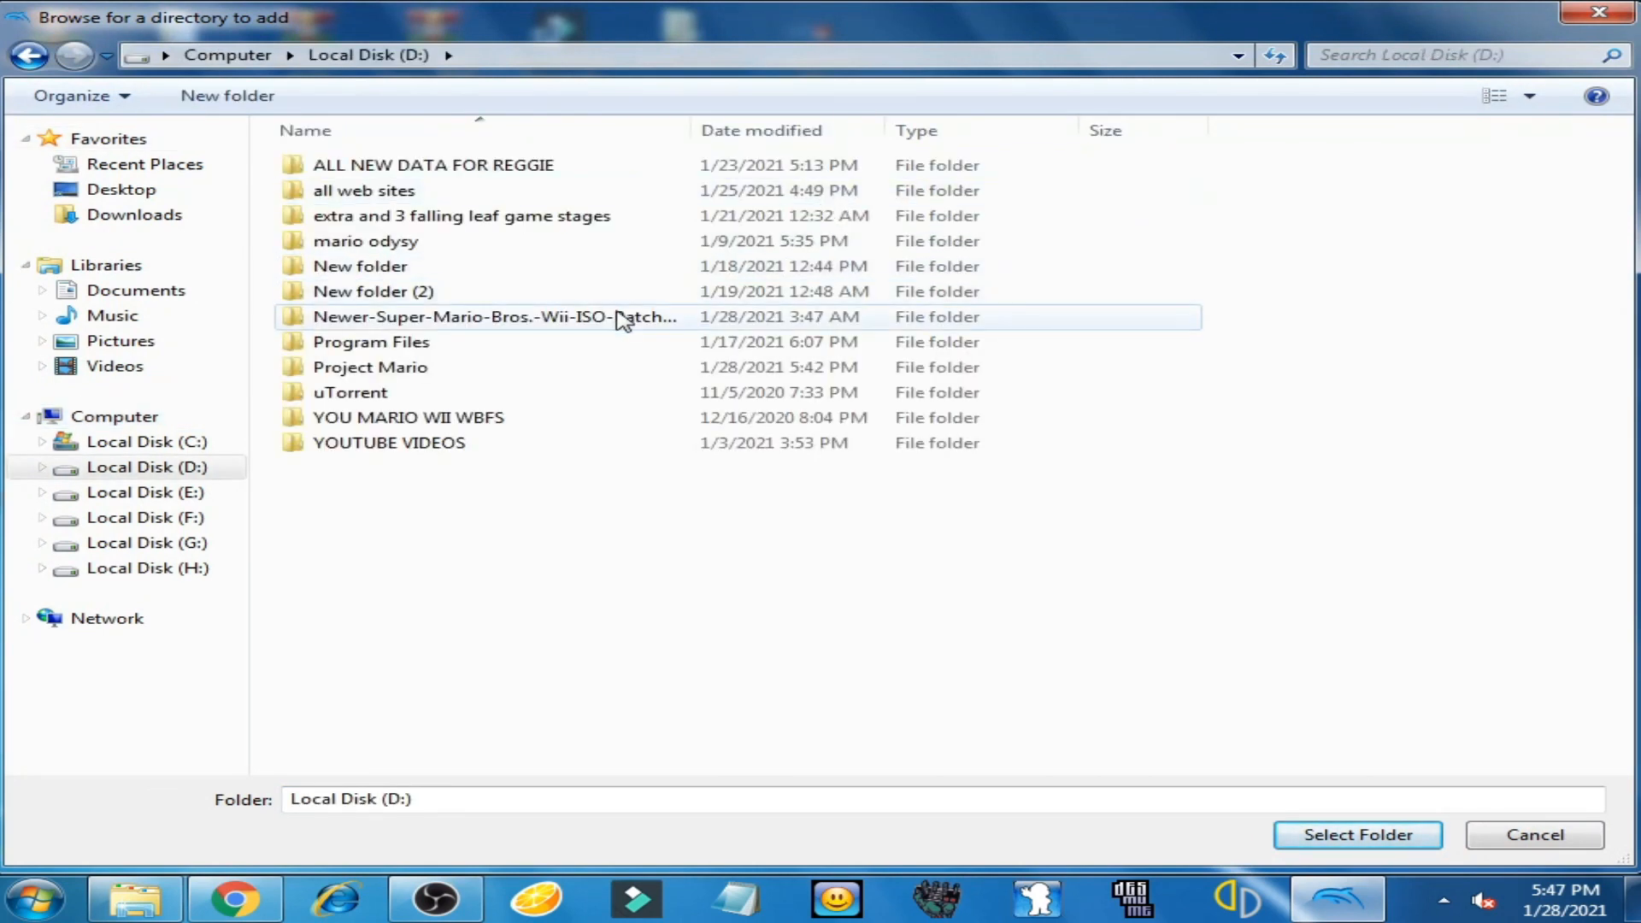
- Add the Project Mario folder as Dolphin's games directory so New SUPER MARIO BROS is listed
click(369, 367)
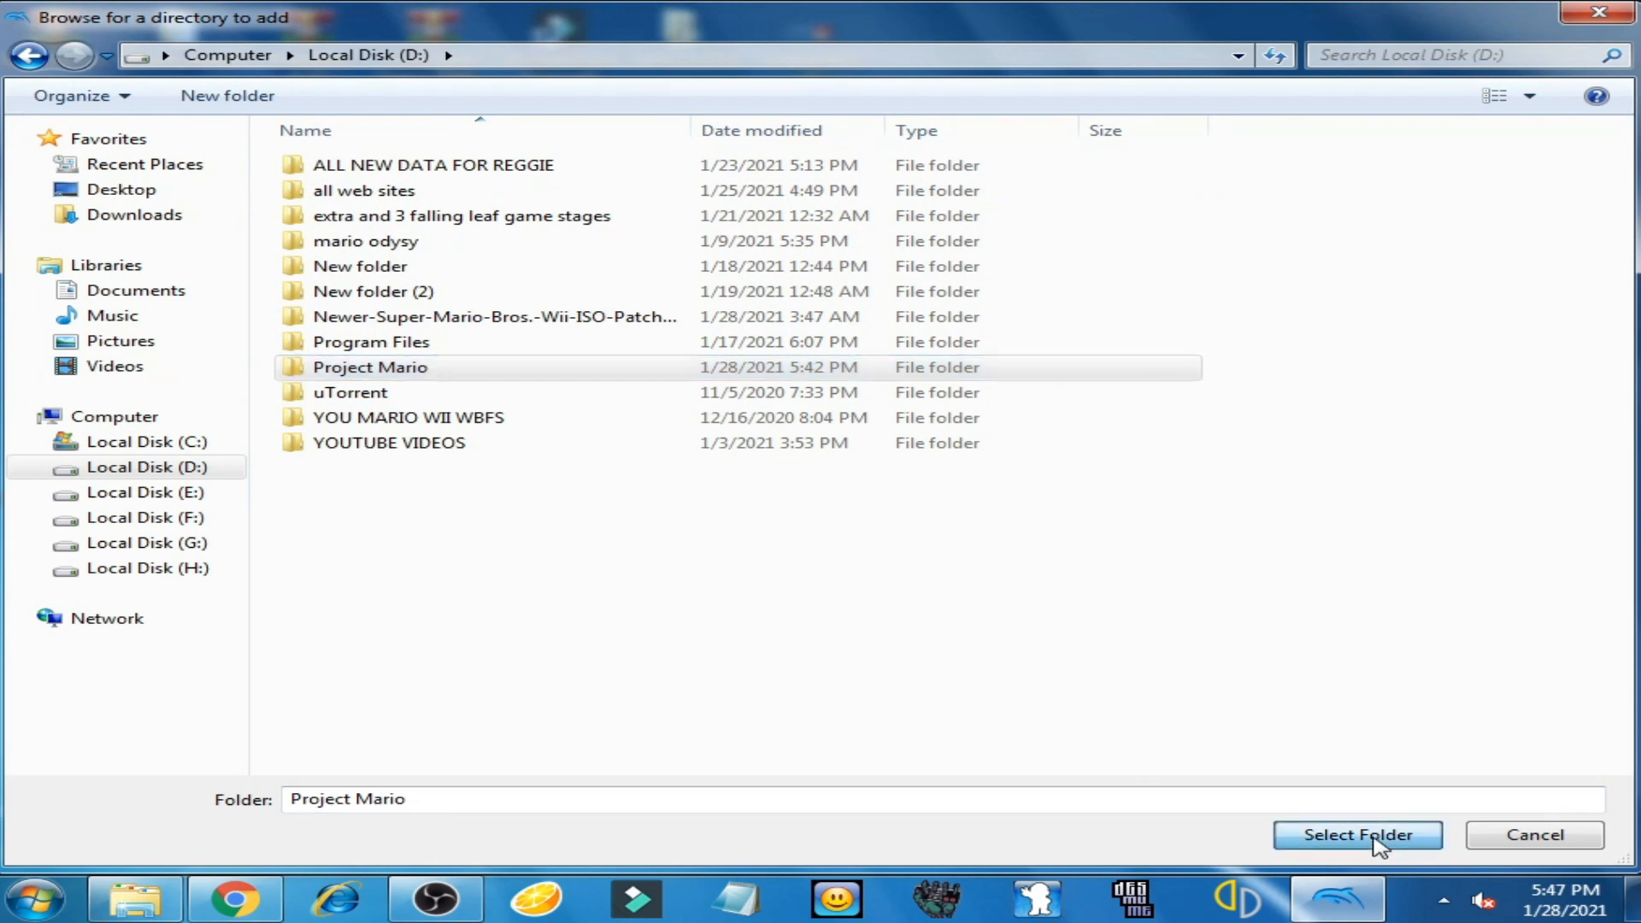
click(1356, 834)
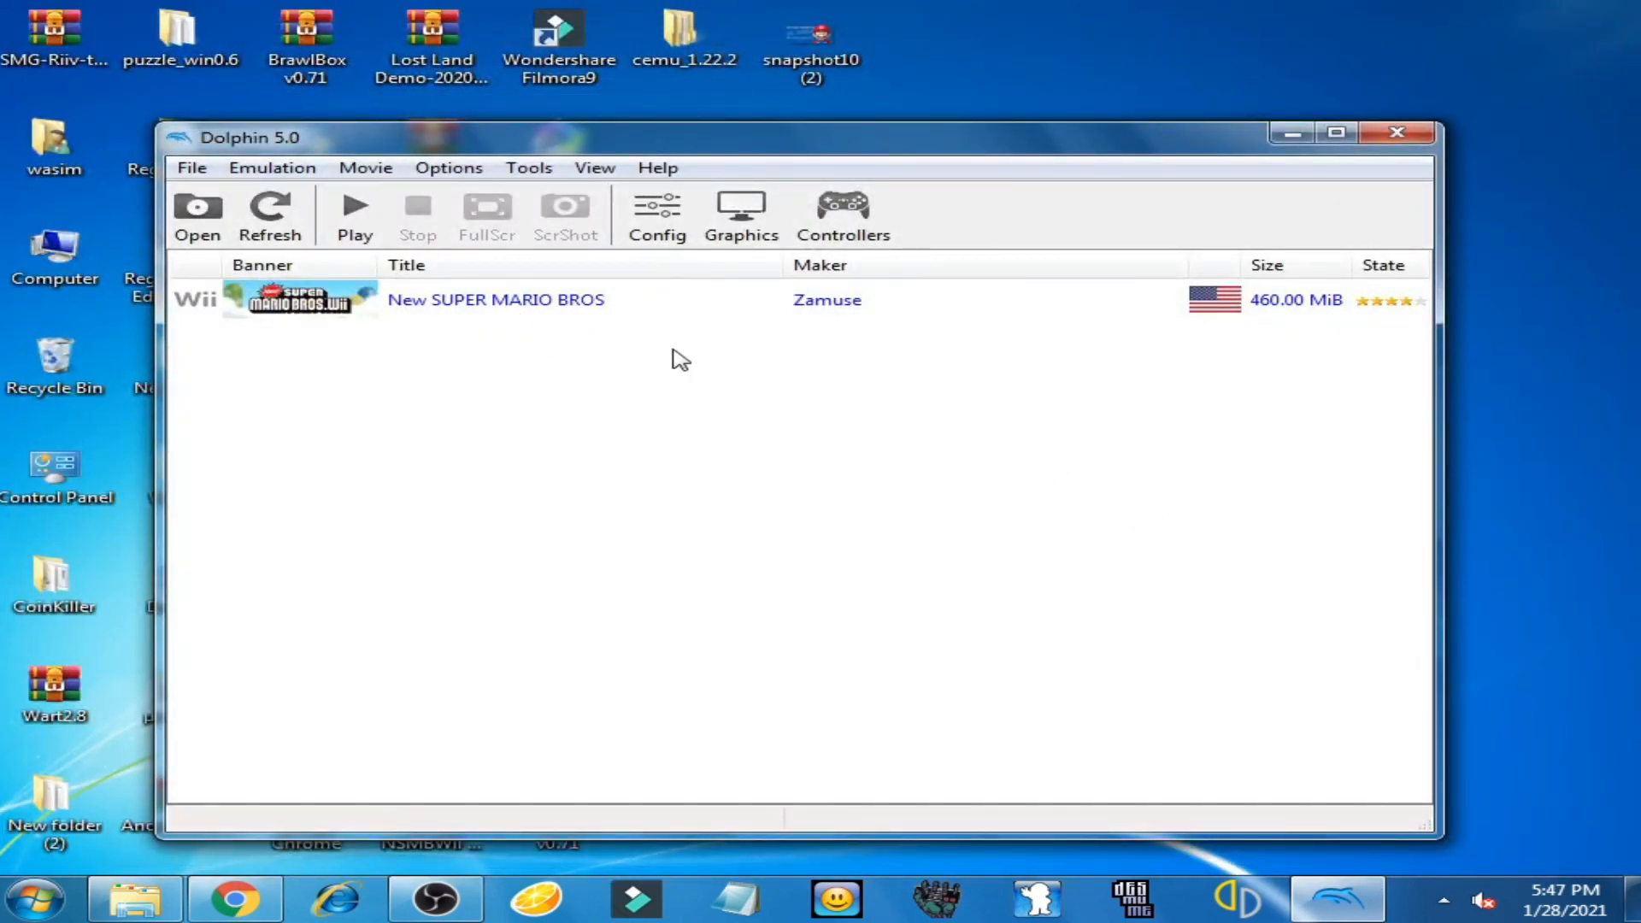
mouse_move(749, 302)
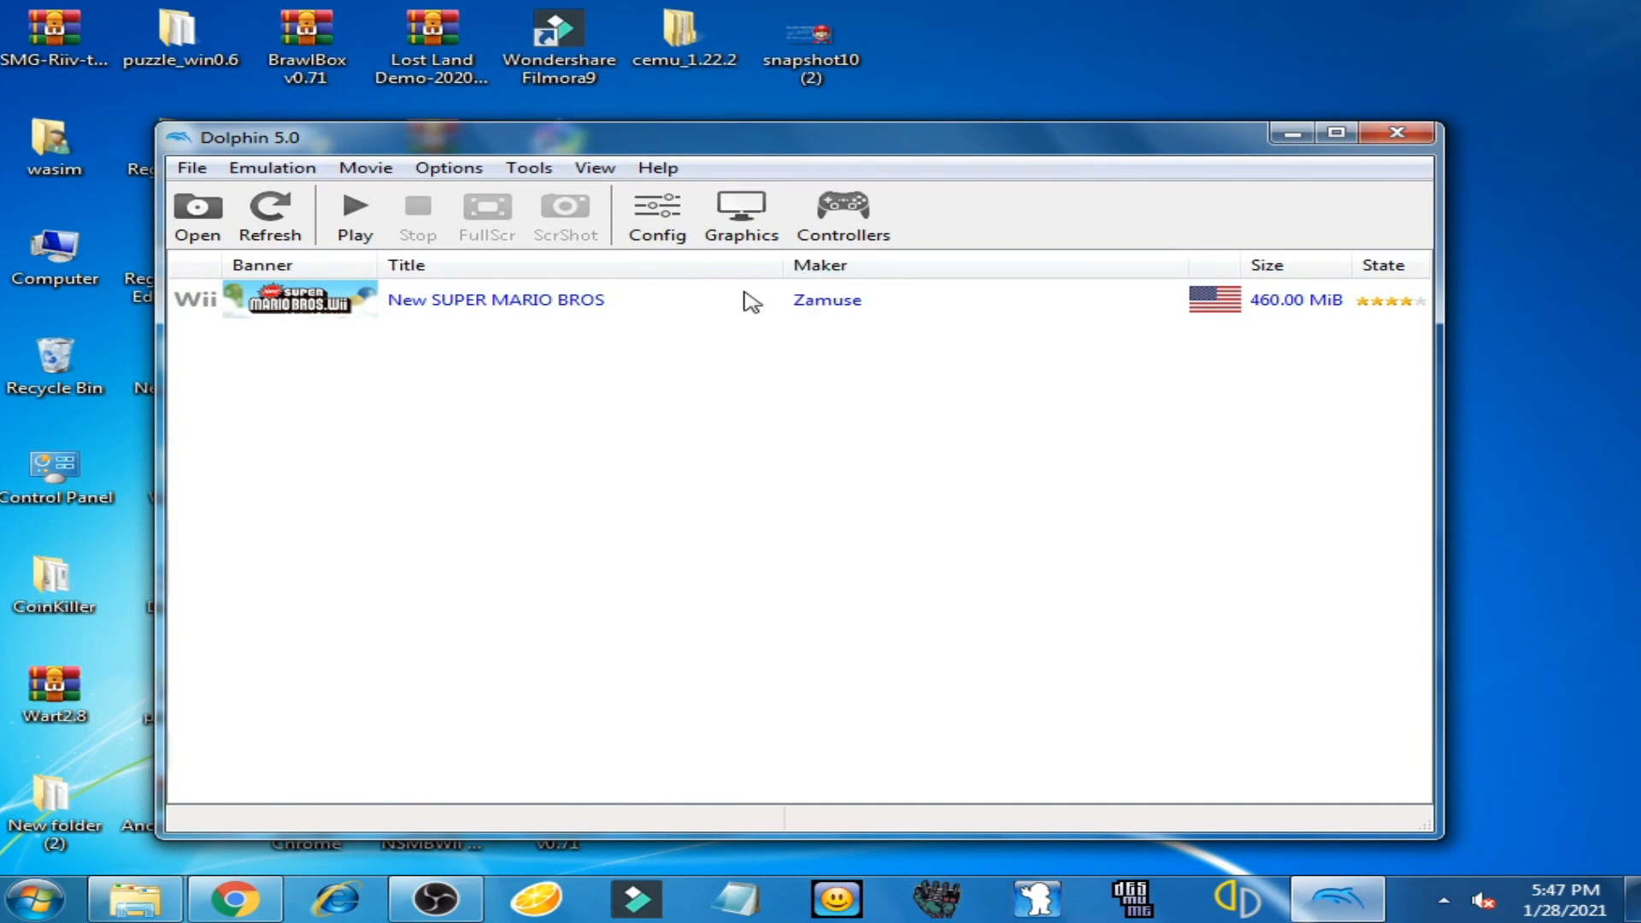
- Open New SUPER MARIO BROS properties on the Filesystem tab, showing Disc and Partition 0
click(495, 300)
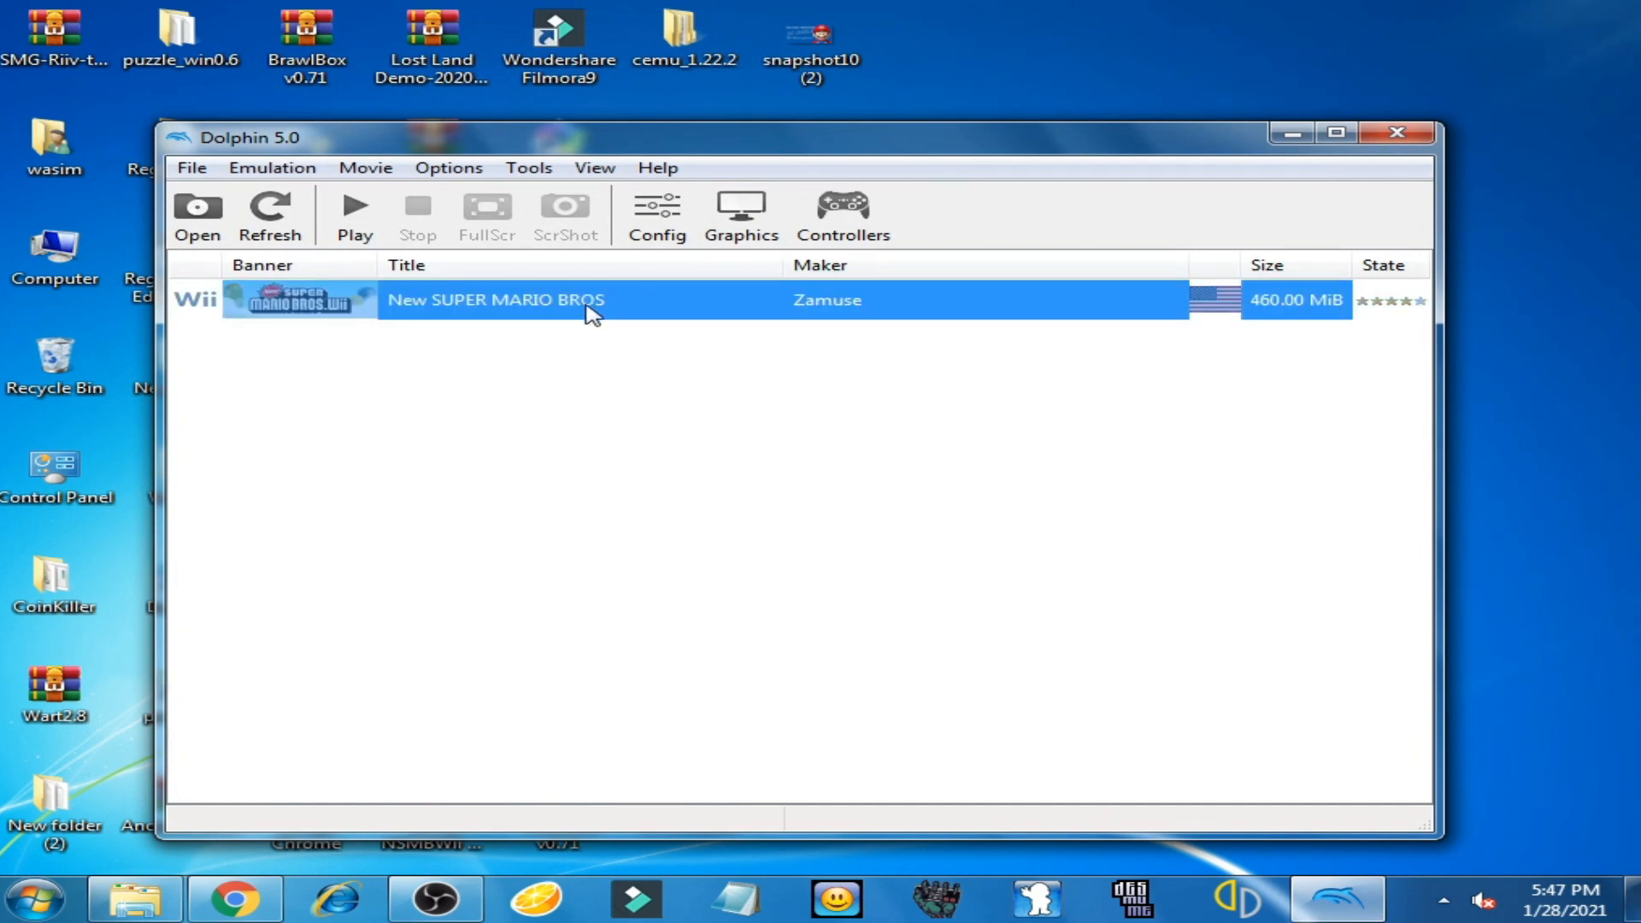
right_click(592, 314)
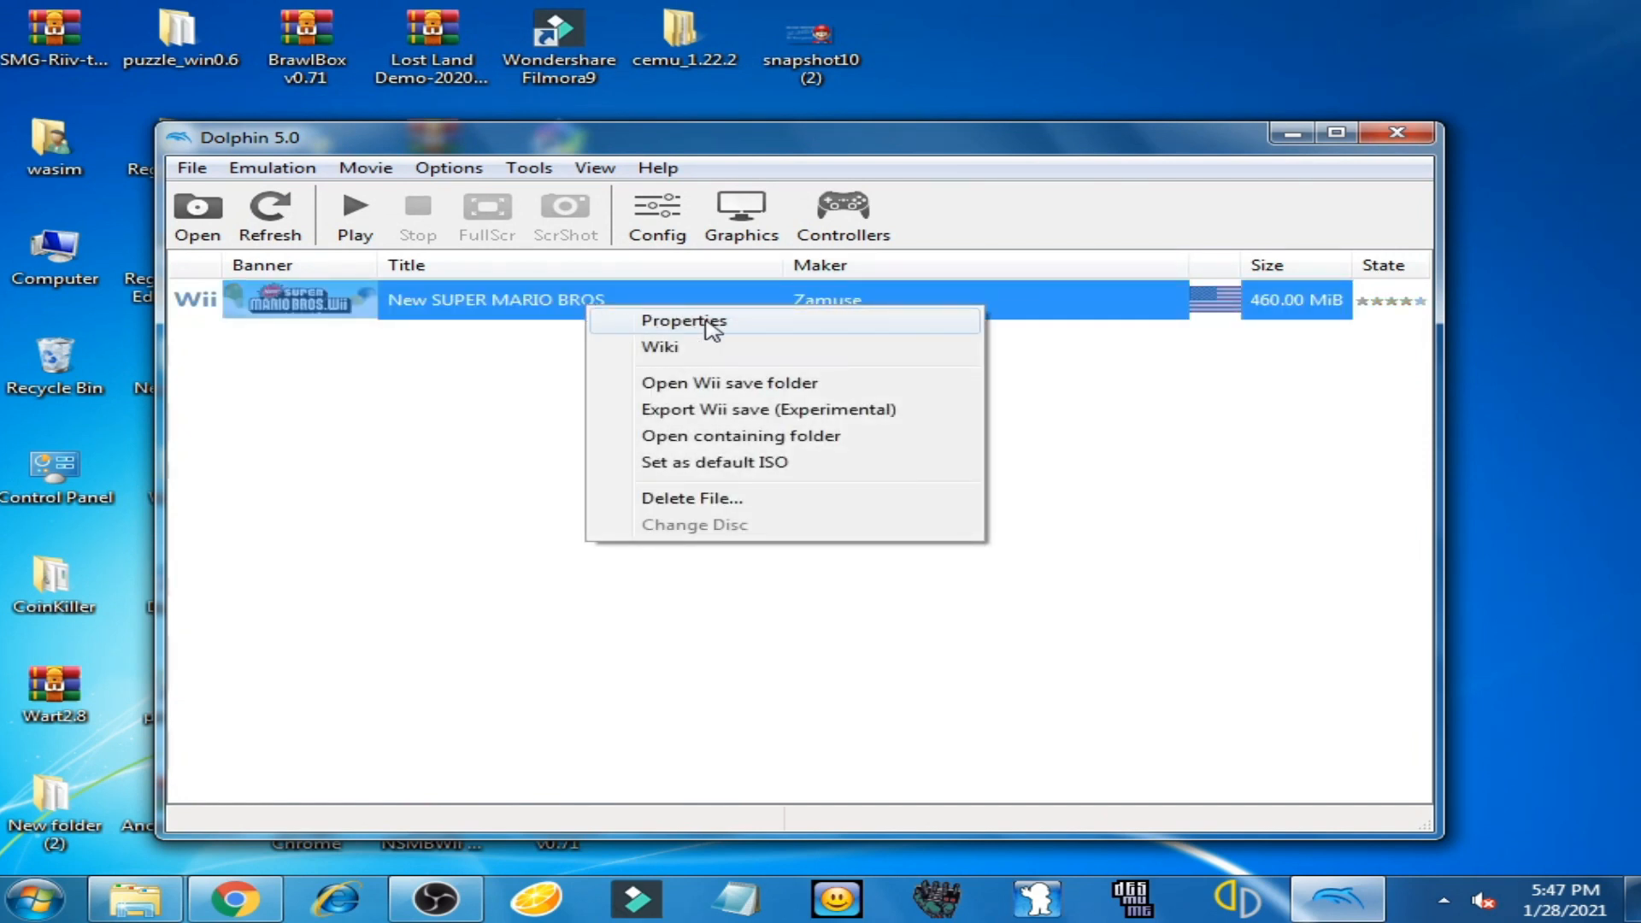
click(682, 320)
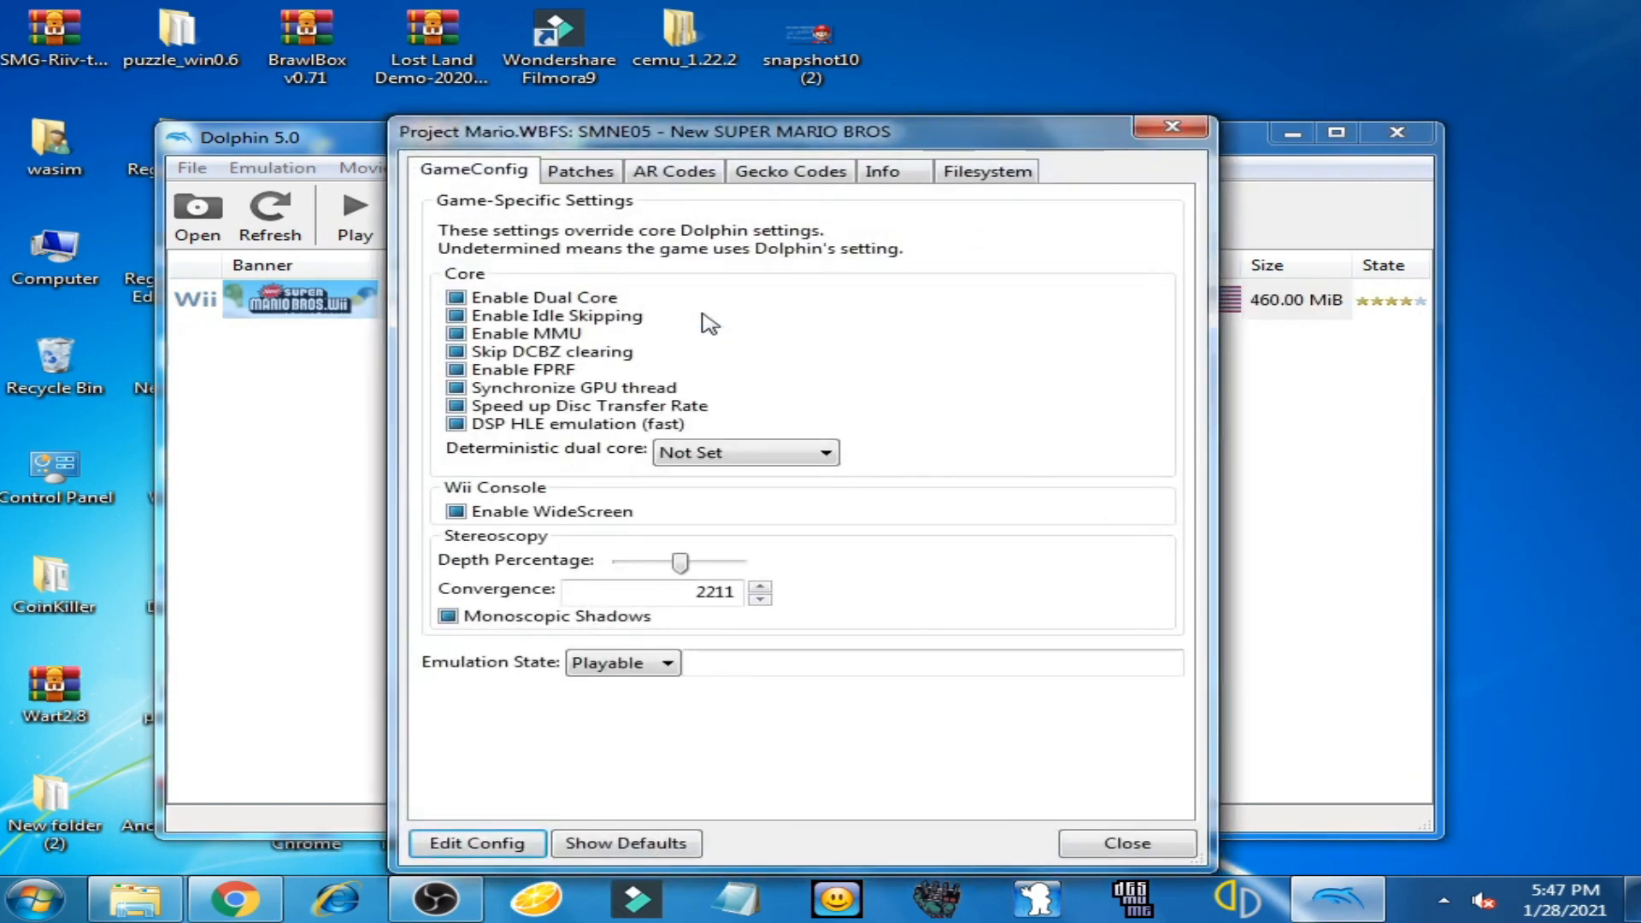
mouse_move(984, 171)
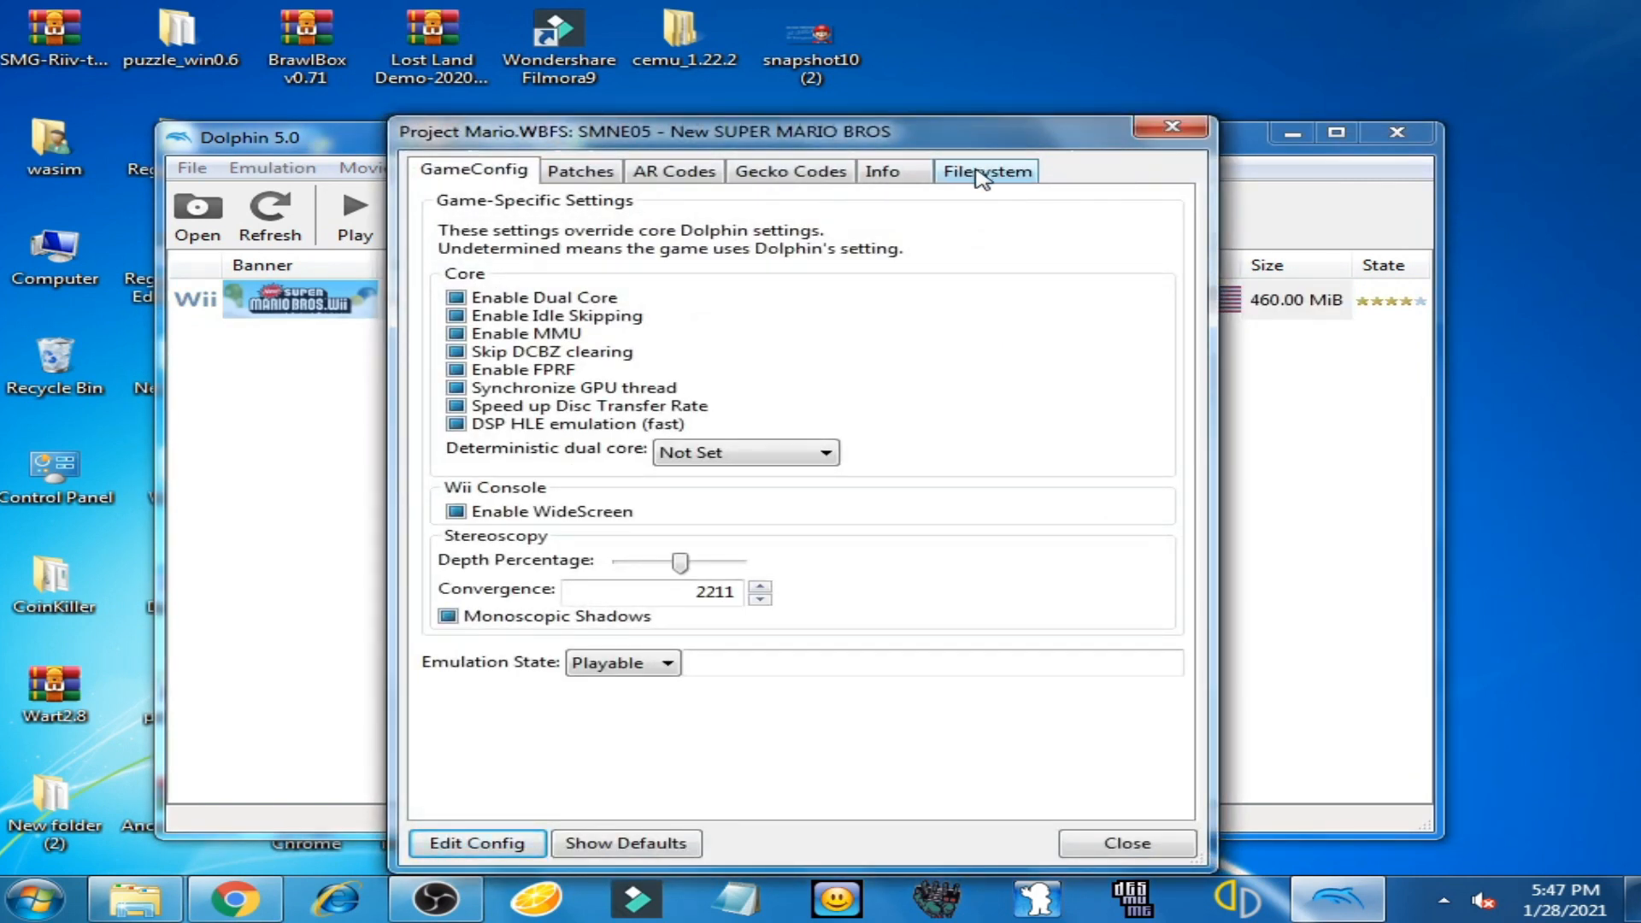
click(985, 170)
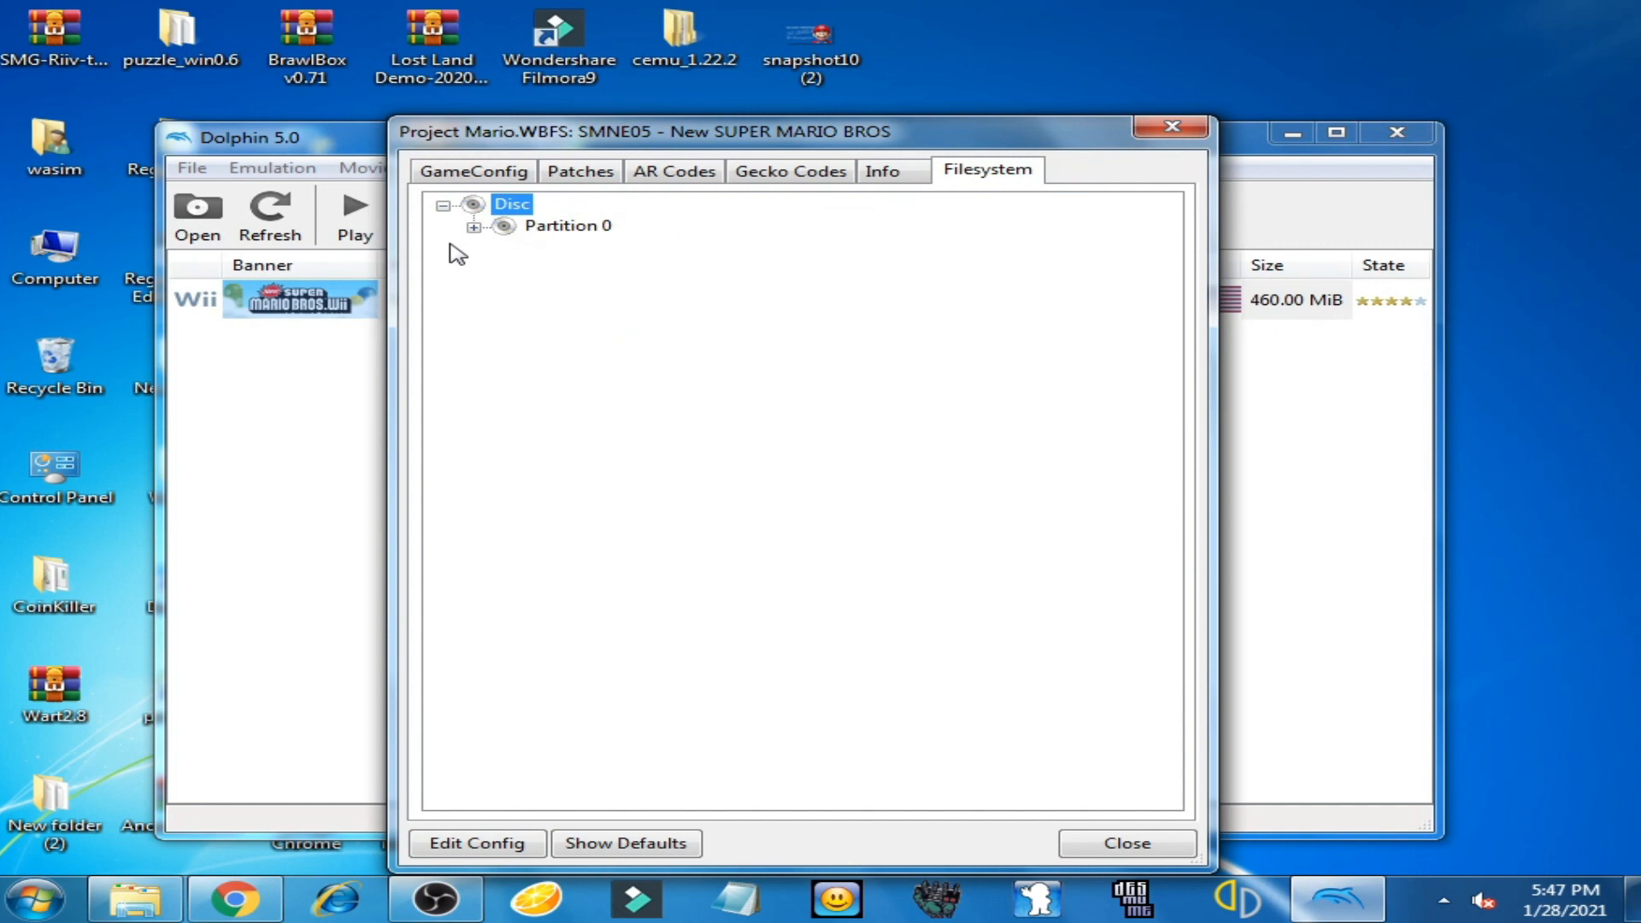
mouse_move(507, 260)
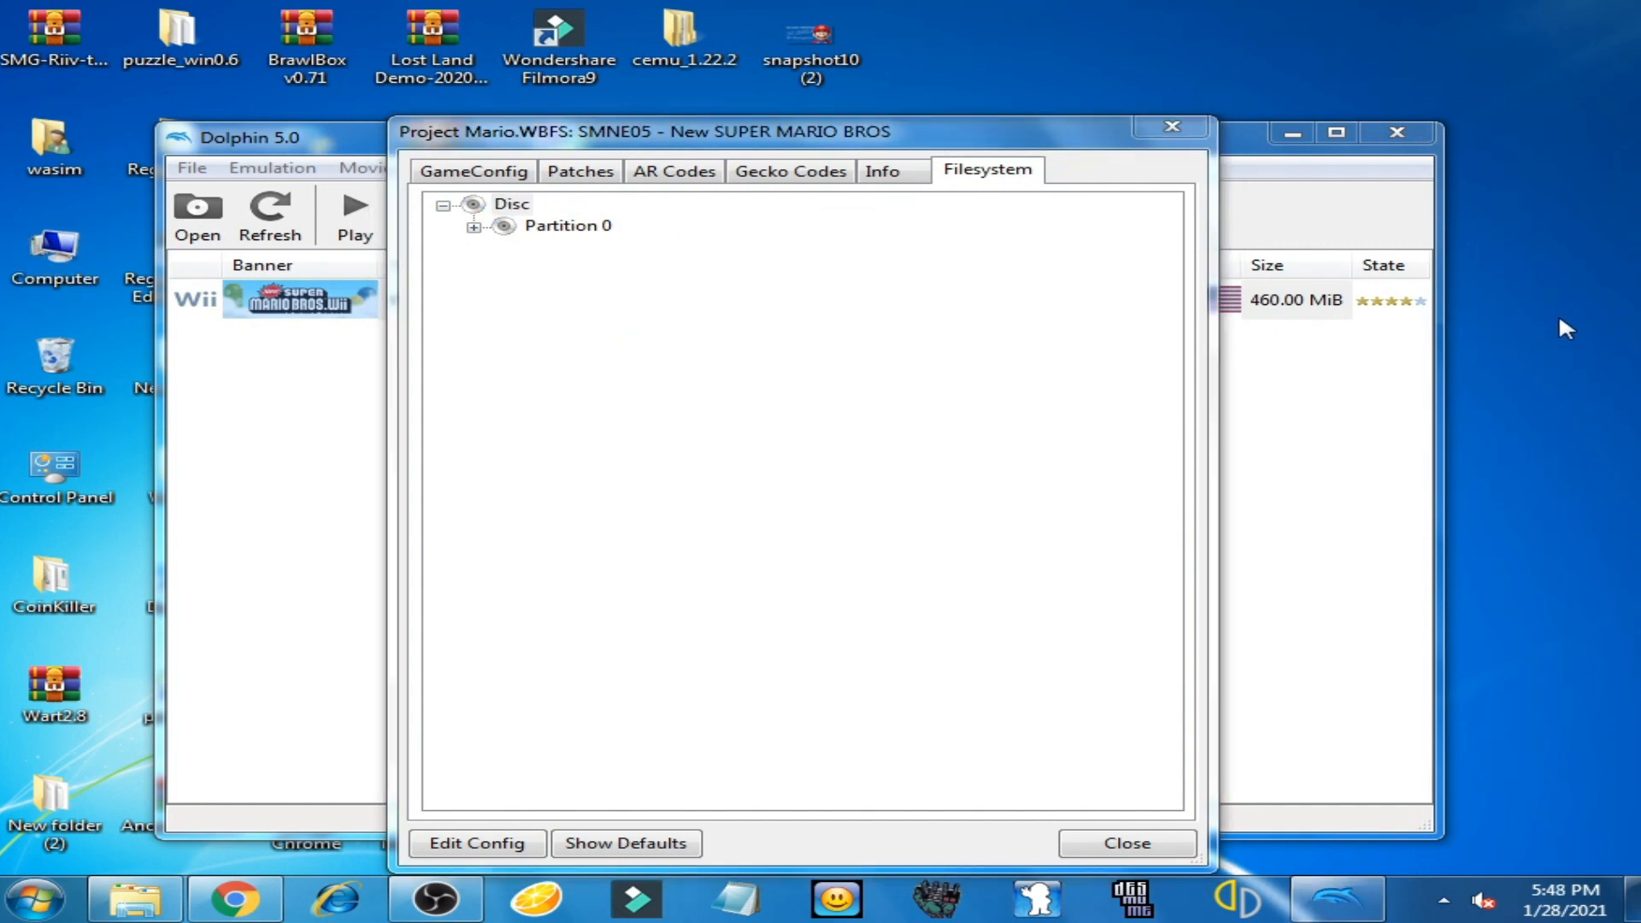
mouse_move(1554, 372)
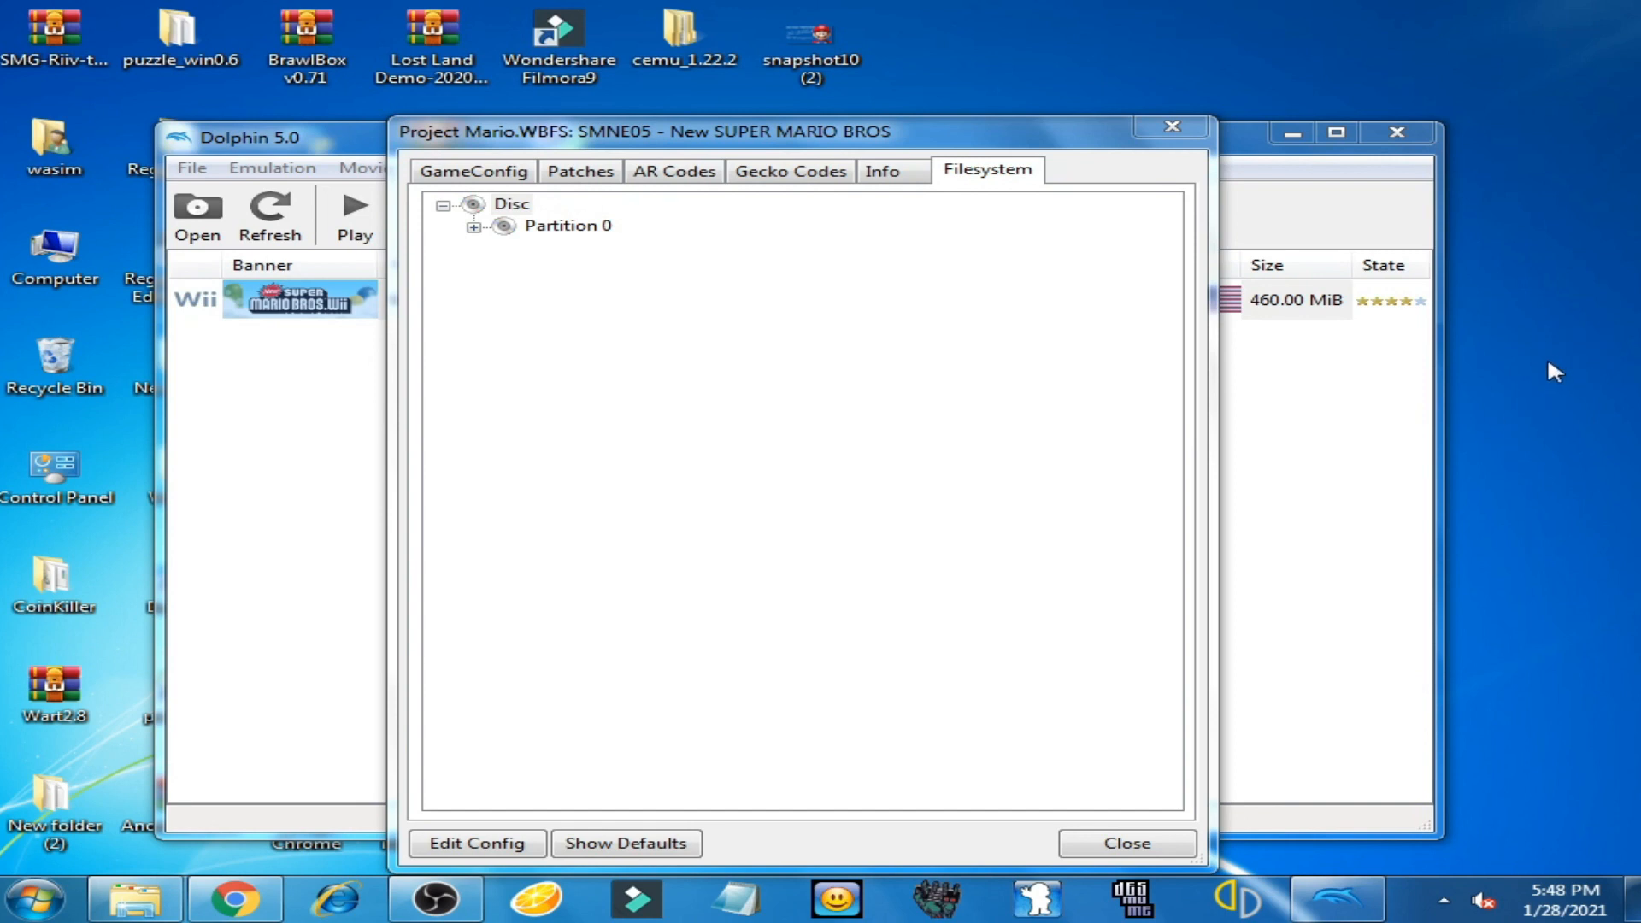
- Create a desktop folder named 'project mario' and start Extract All Files on Partition 0
right_click(1554, 372)
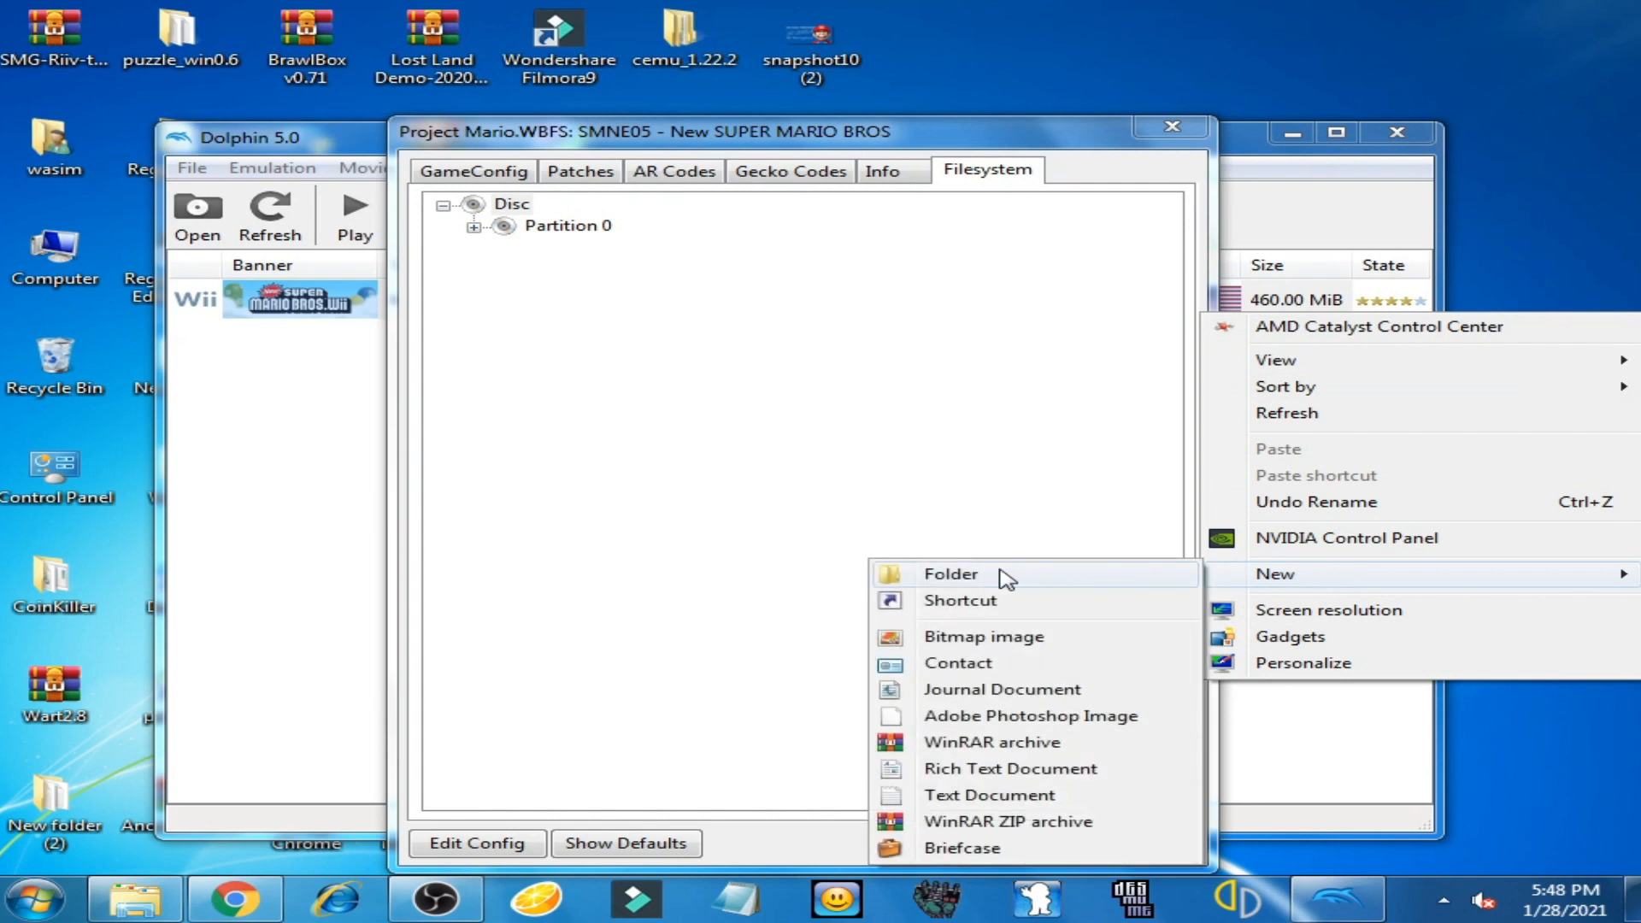
click(949, 574)
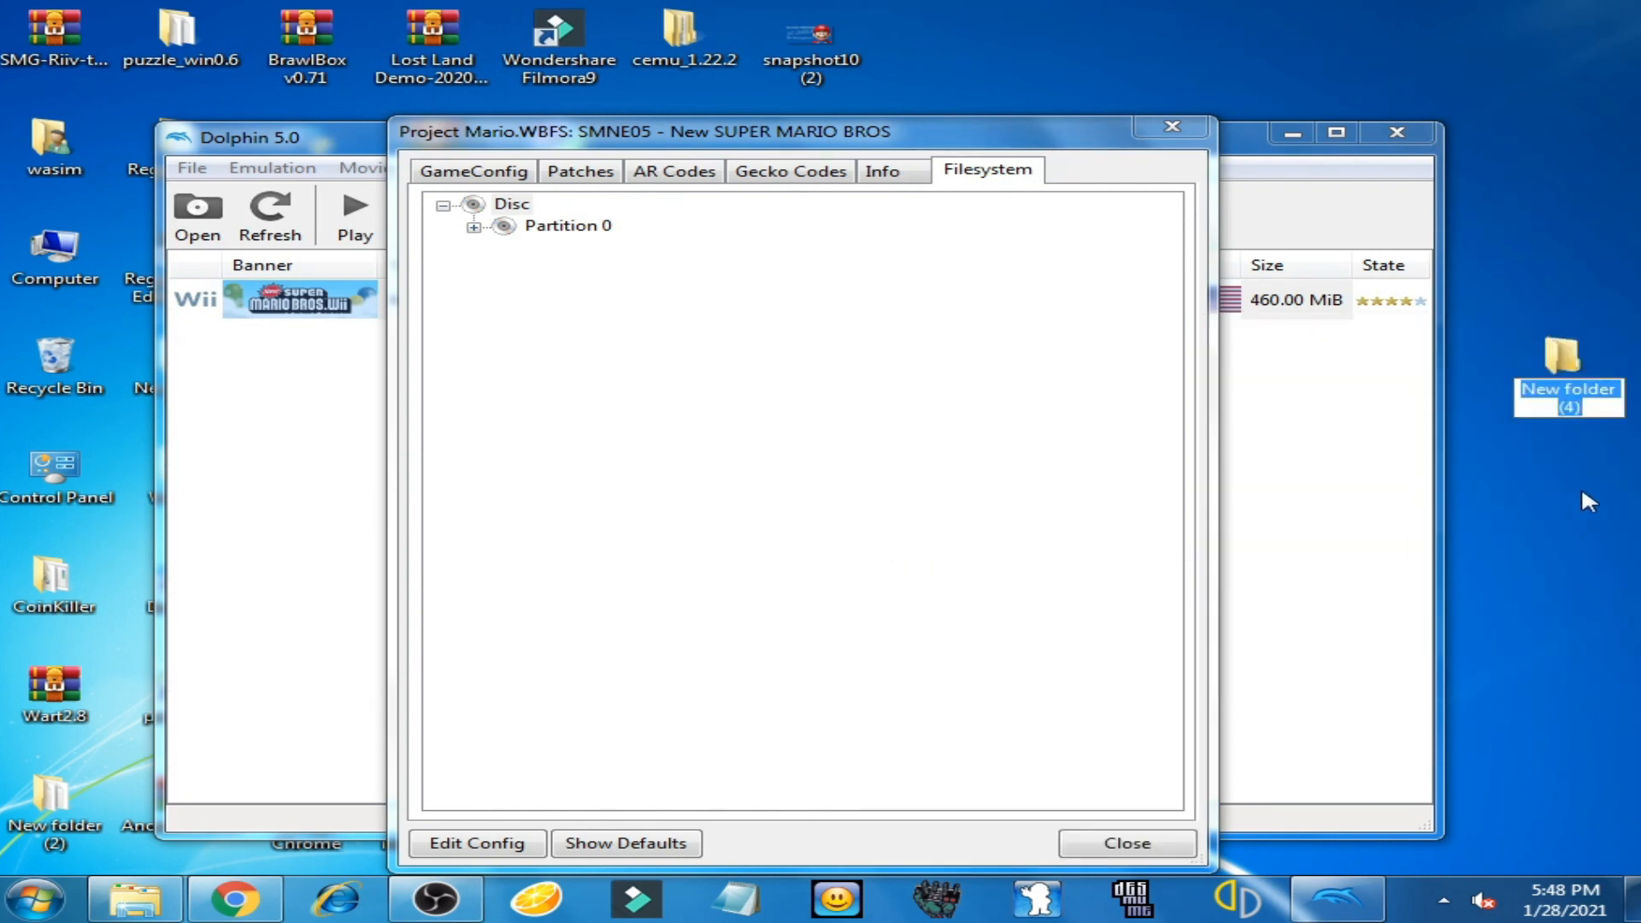
mouse_move(1599, 484)
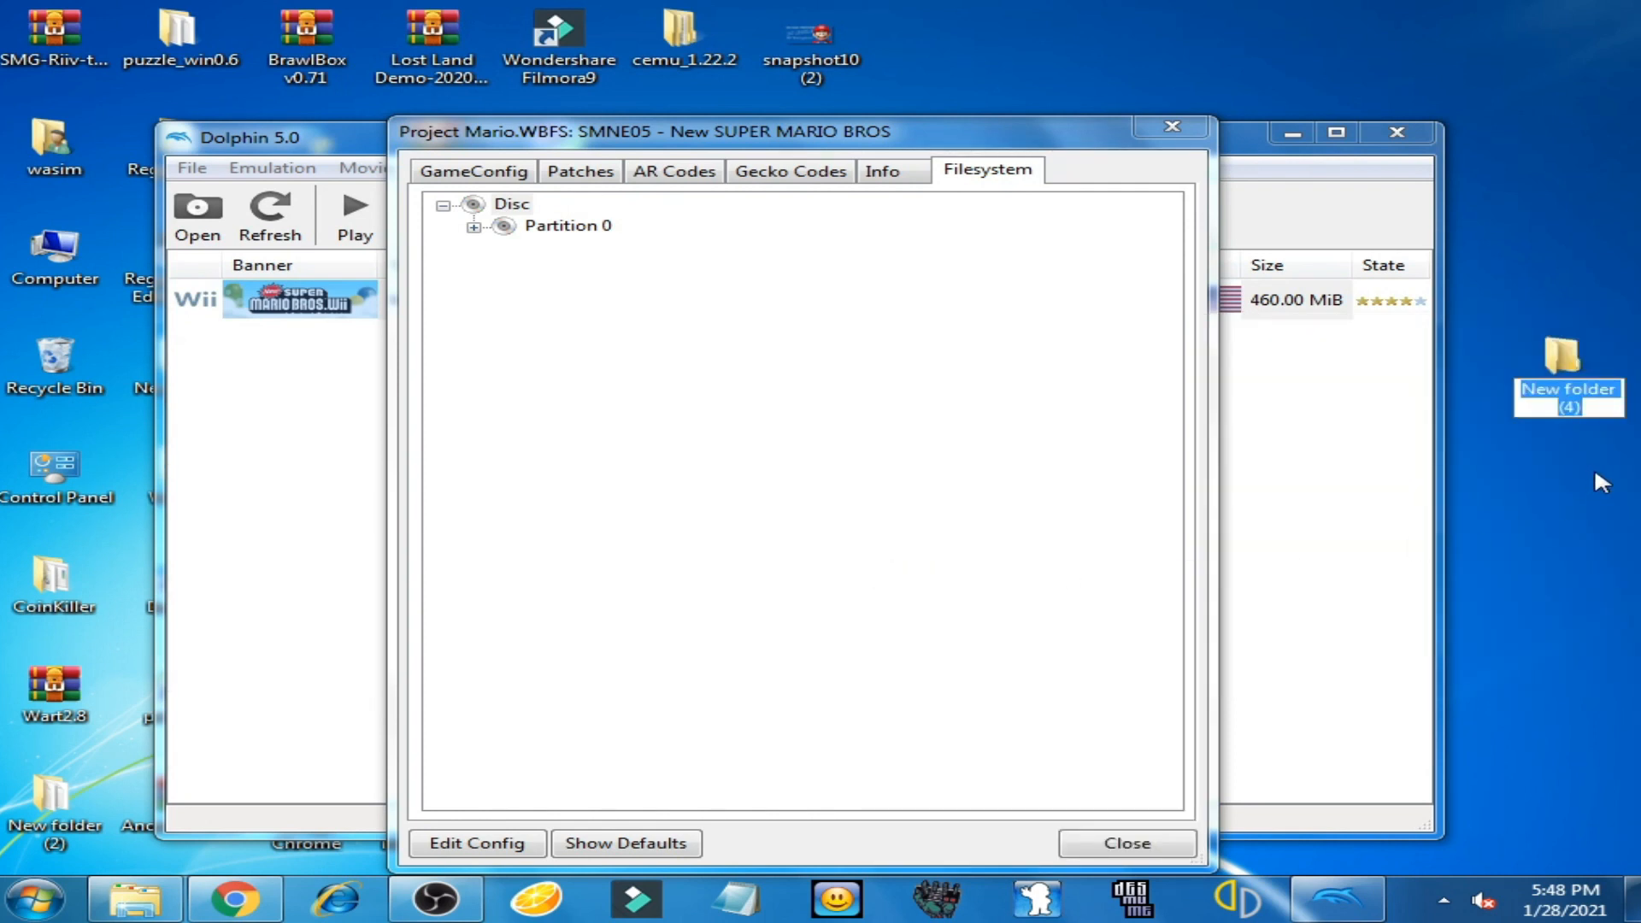
text(p)
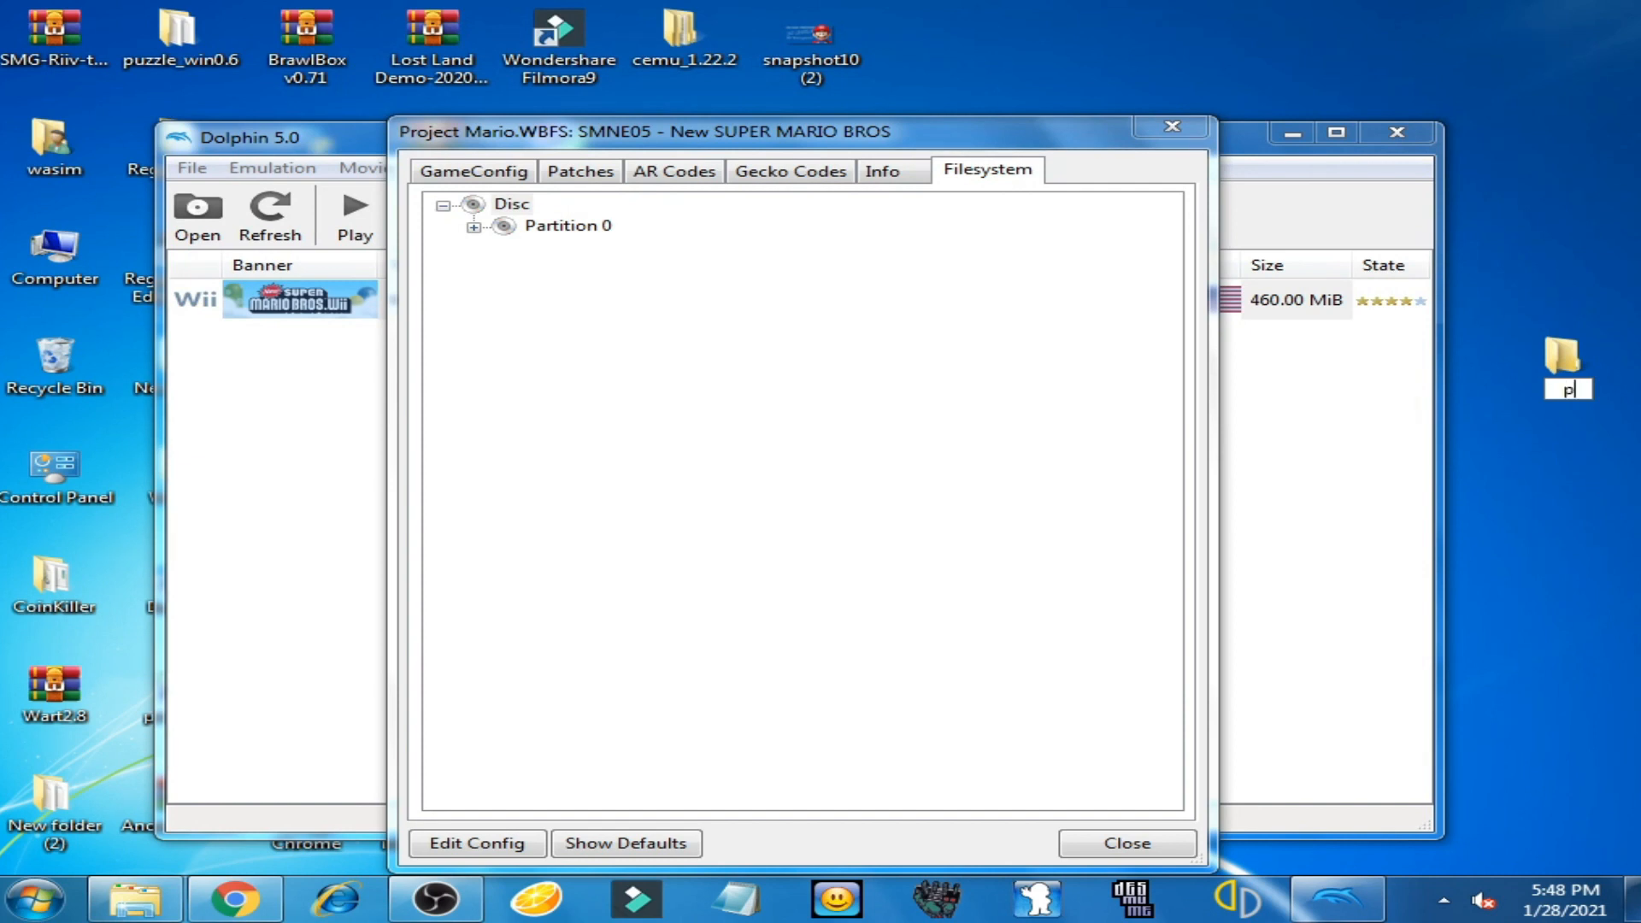
text(roj)
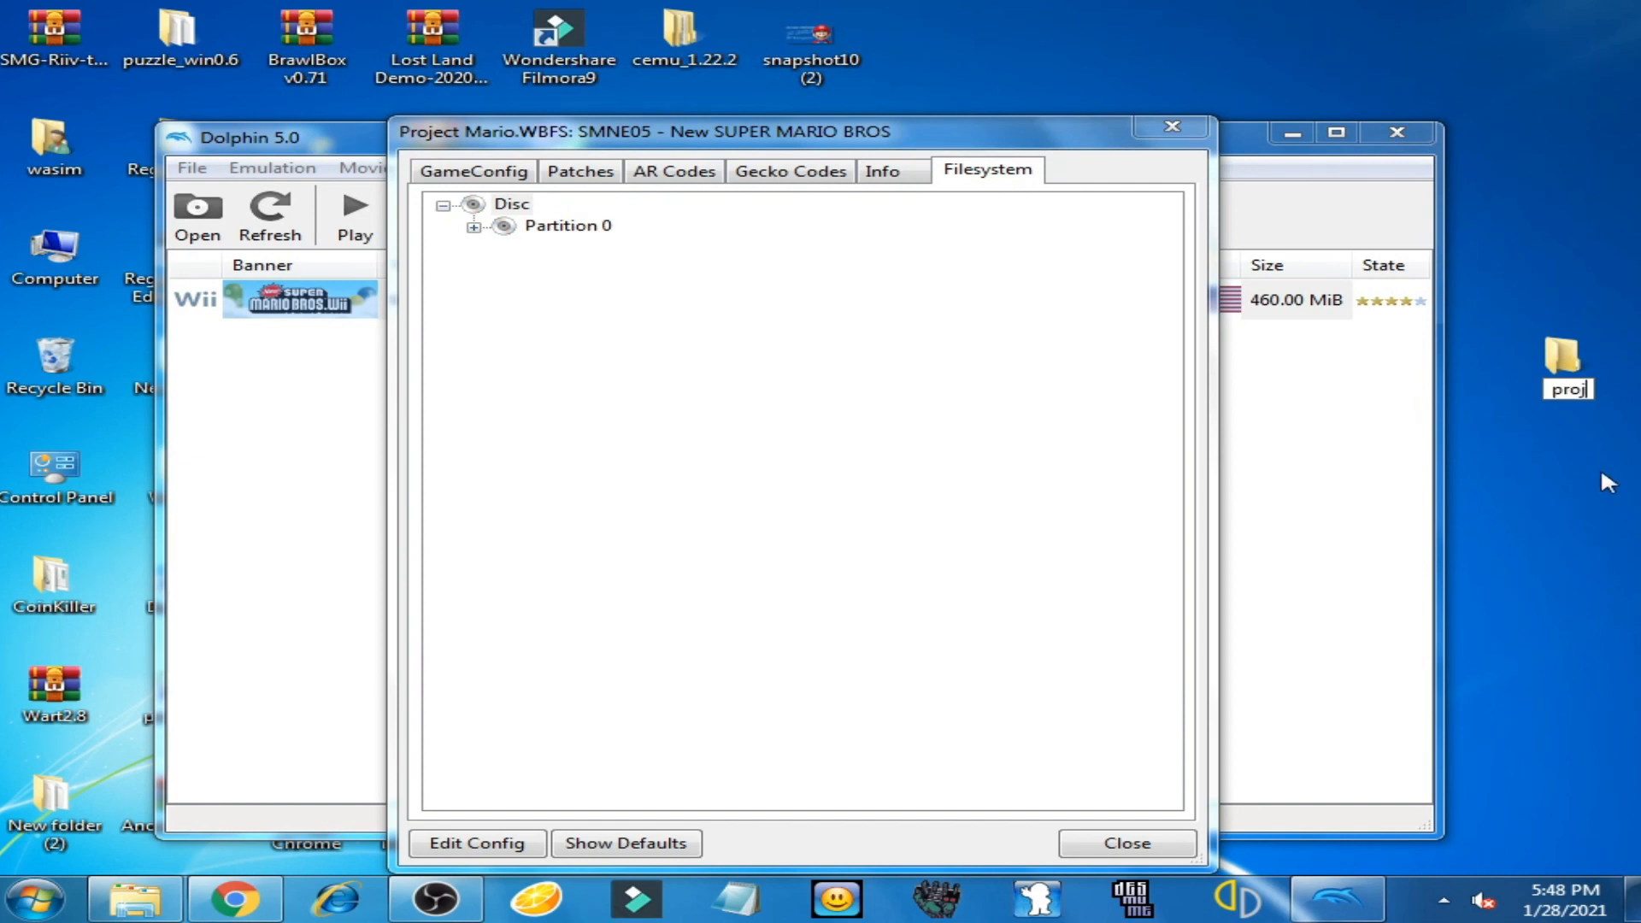
text(ect)
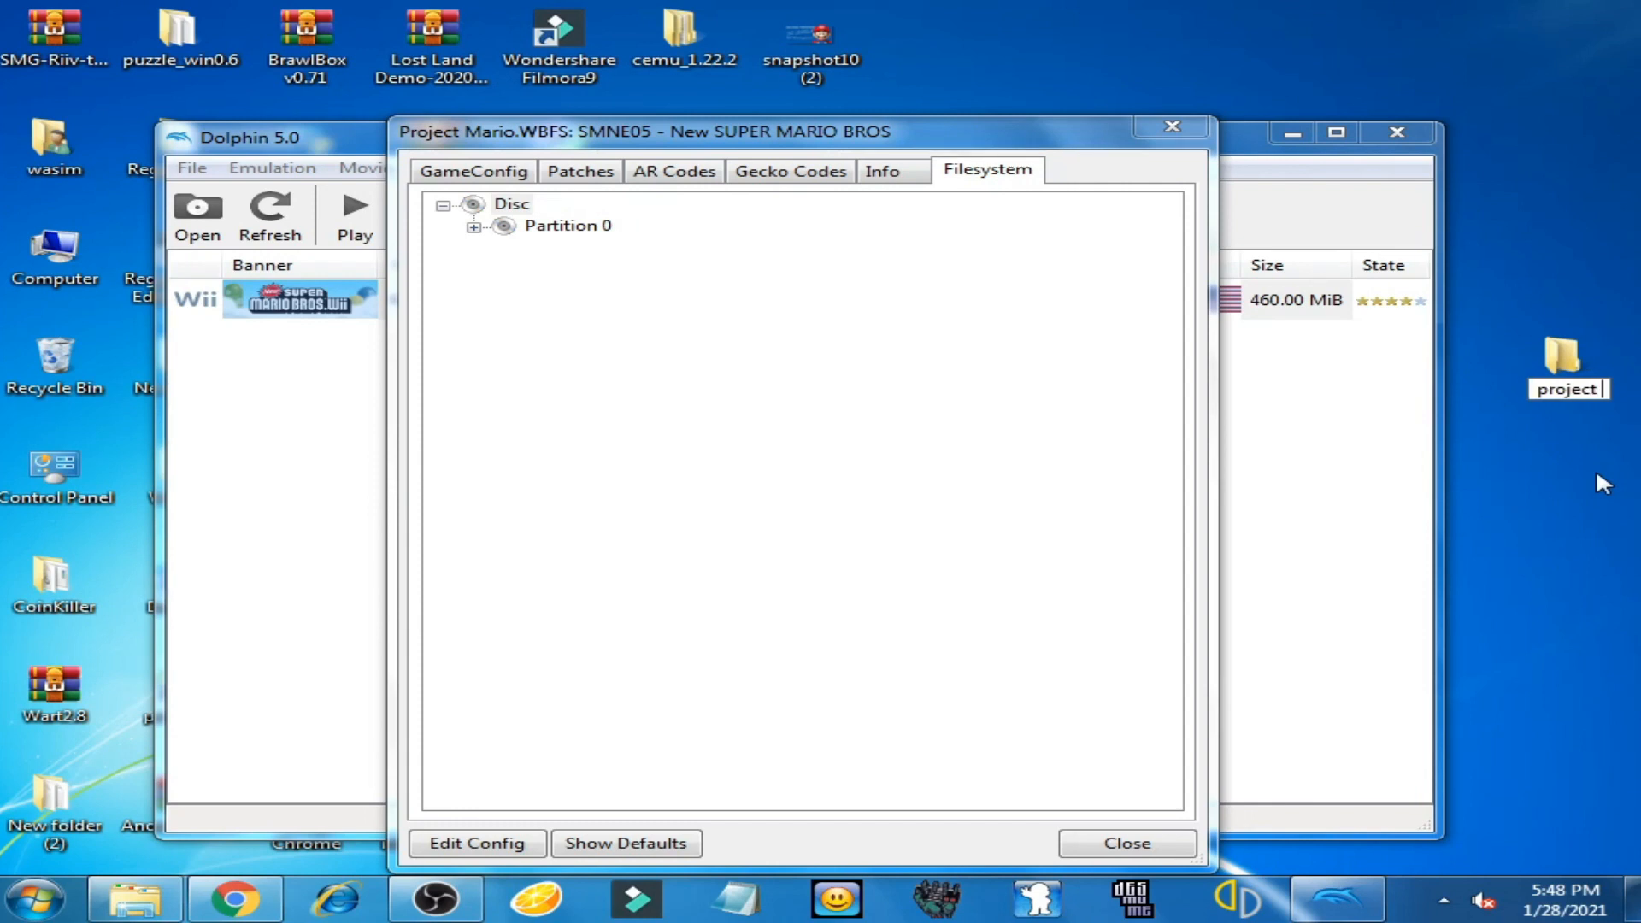
text(mario)
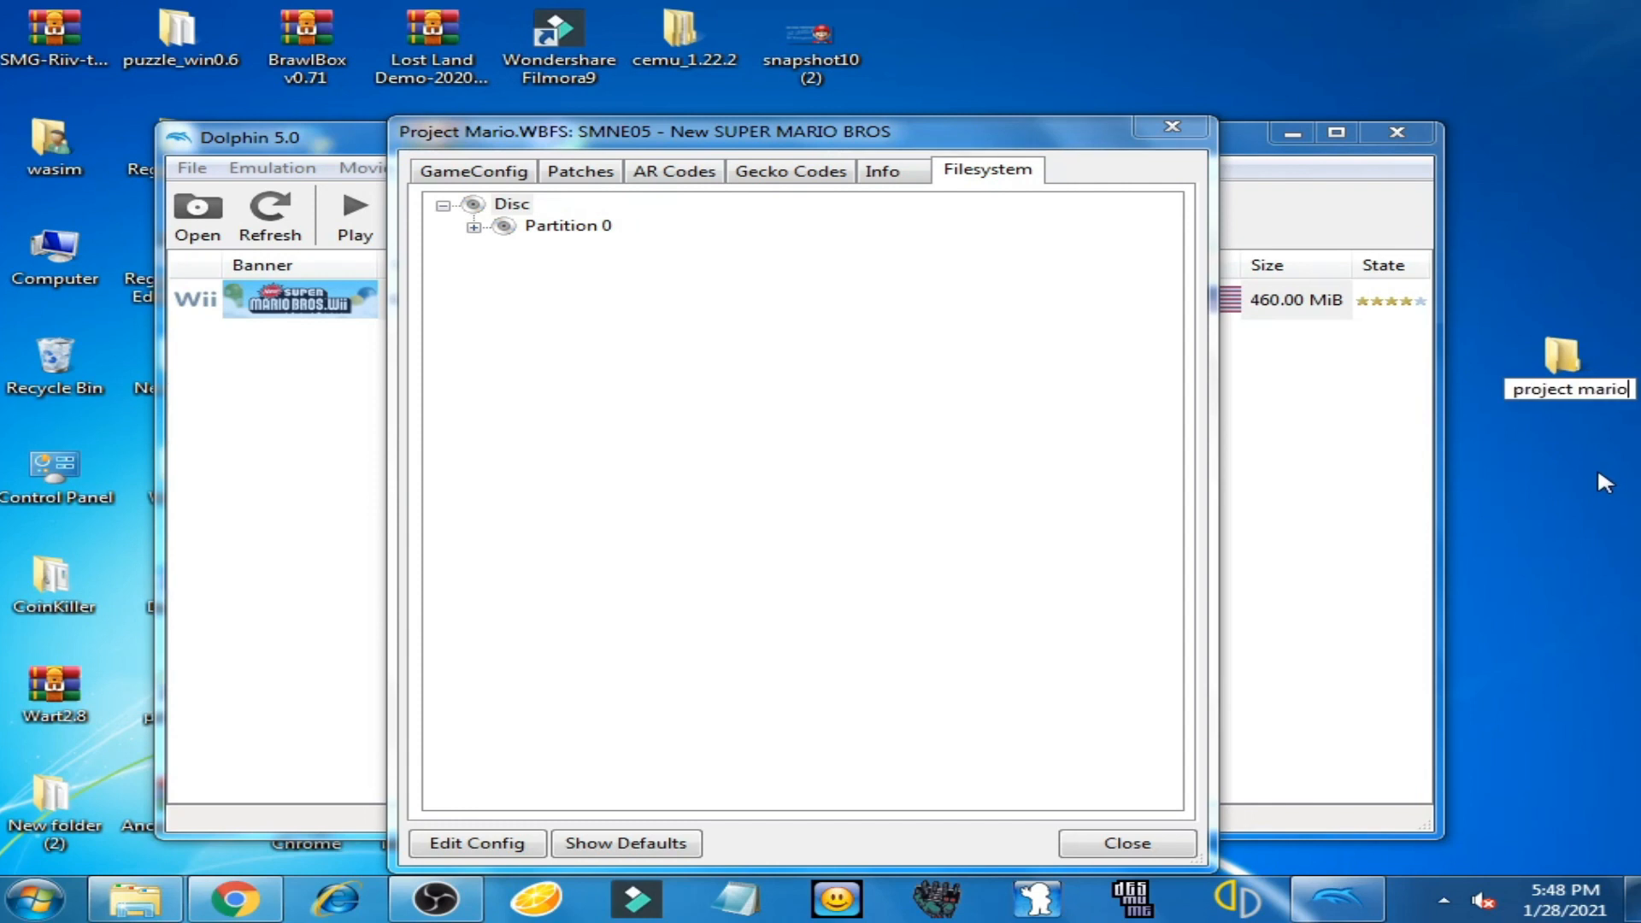
click(1567, 353)
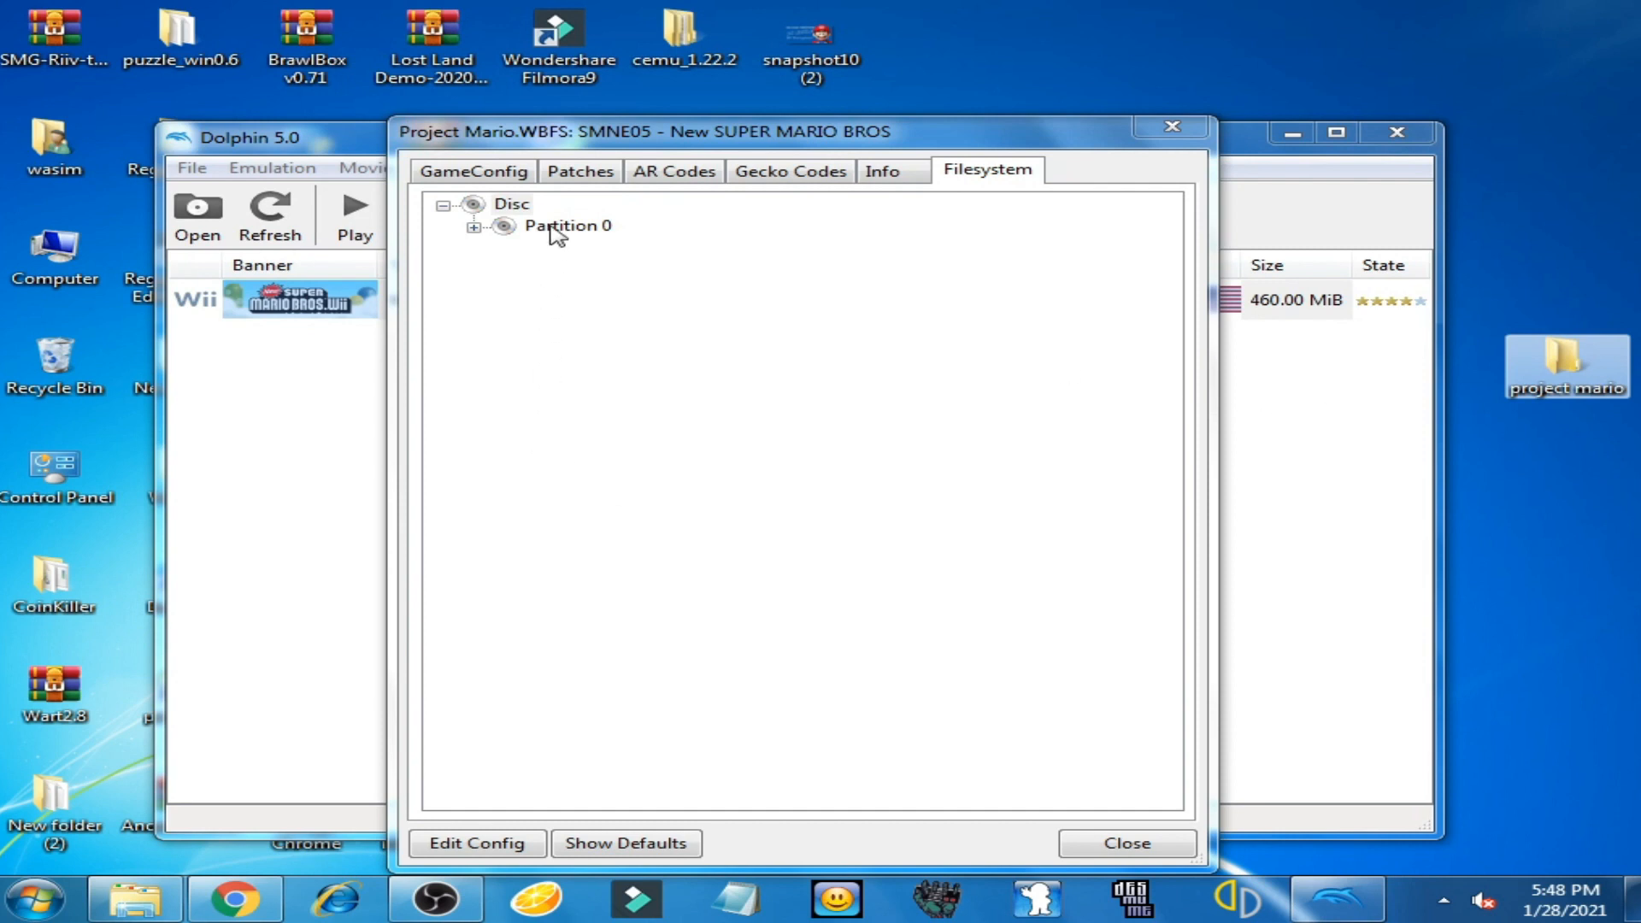
right_click(566, 225)
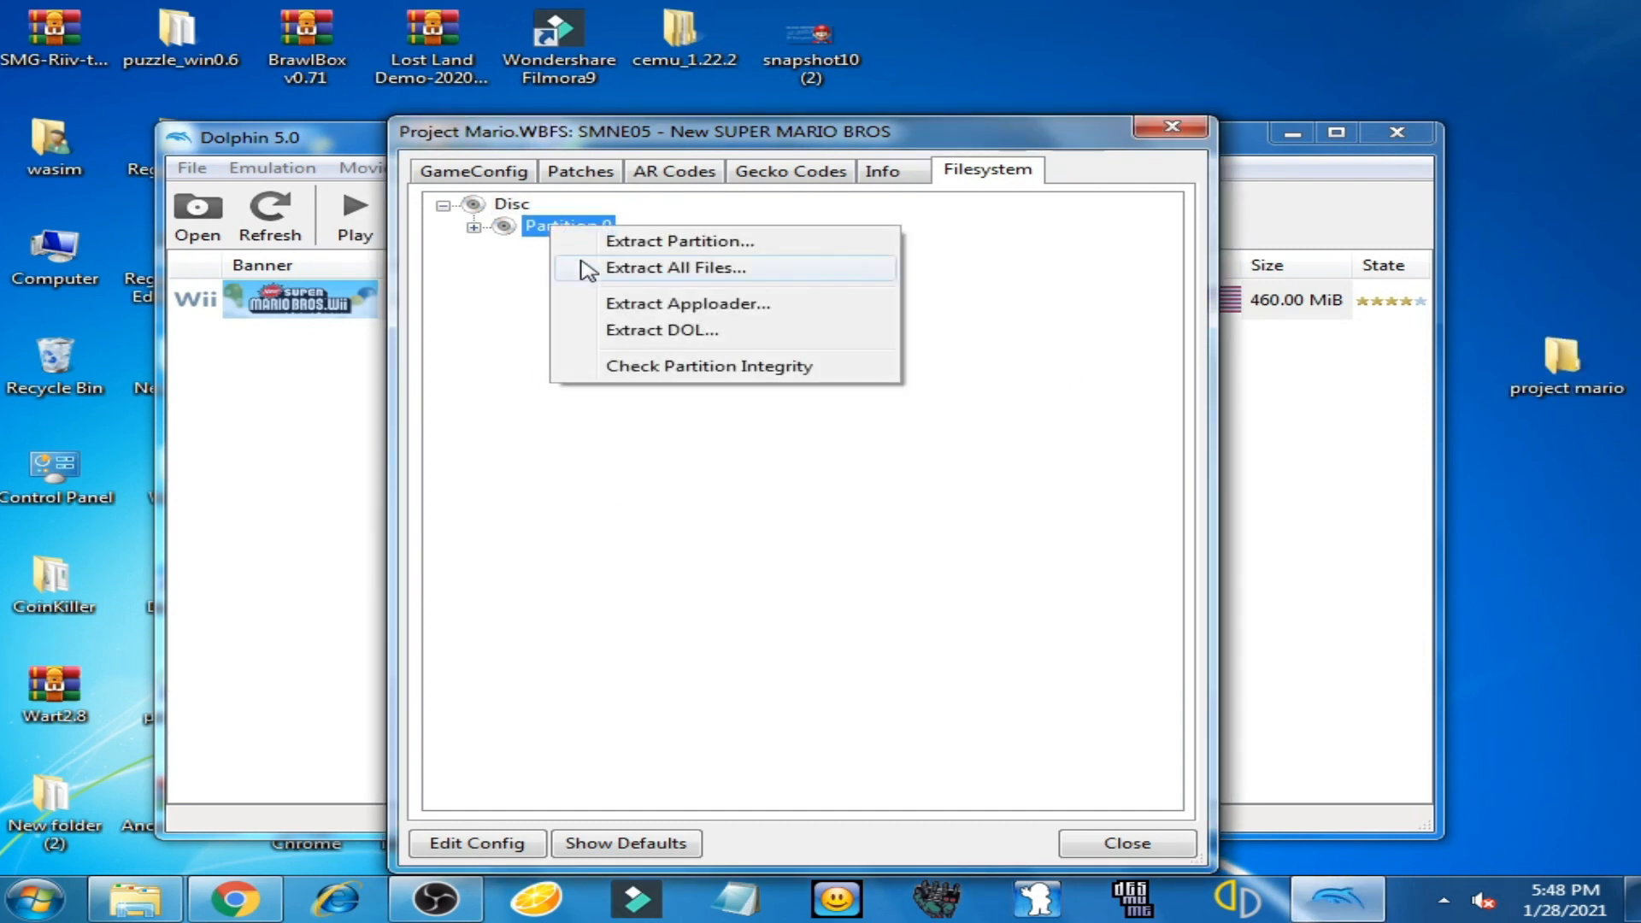
mouse_move(701, 274)
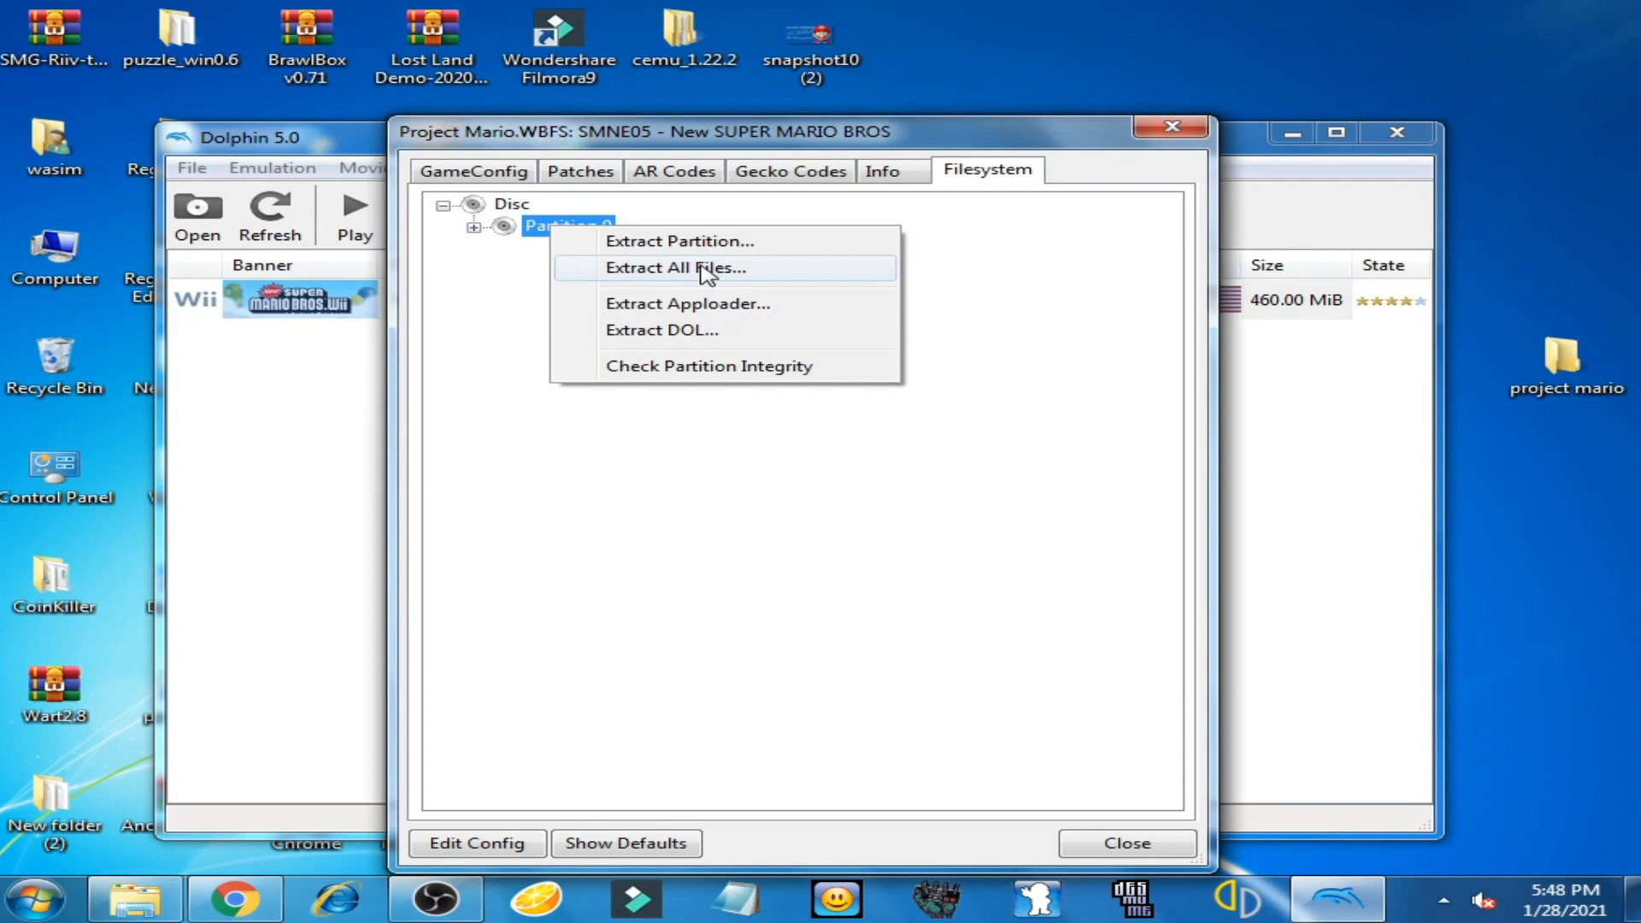
click(675, 266)
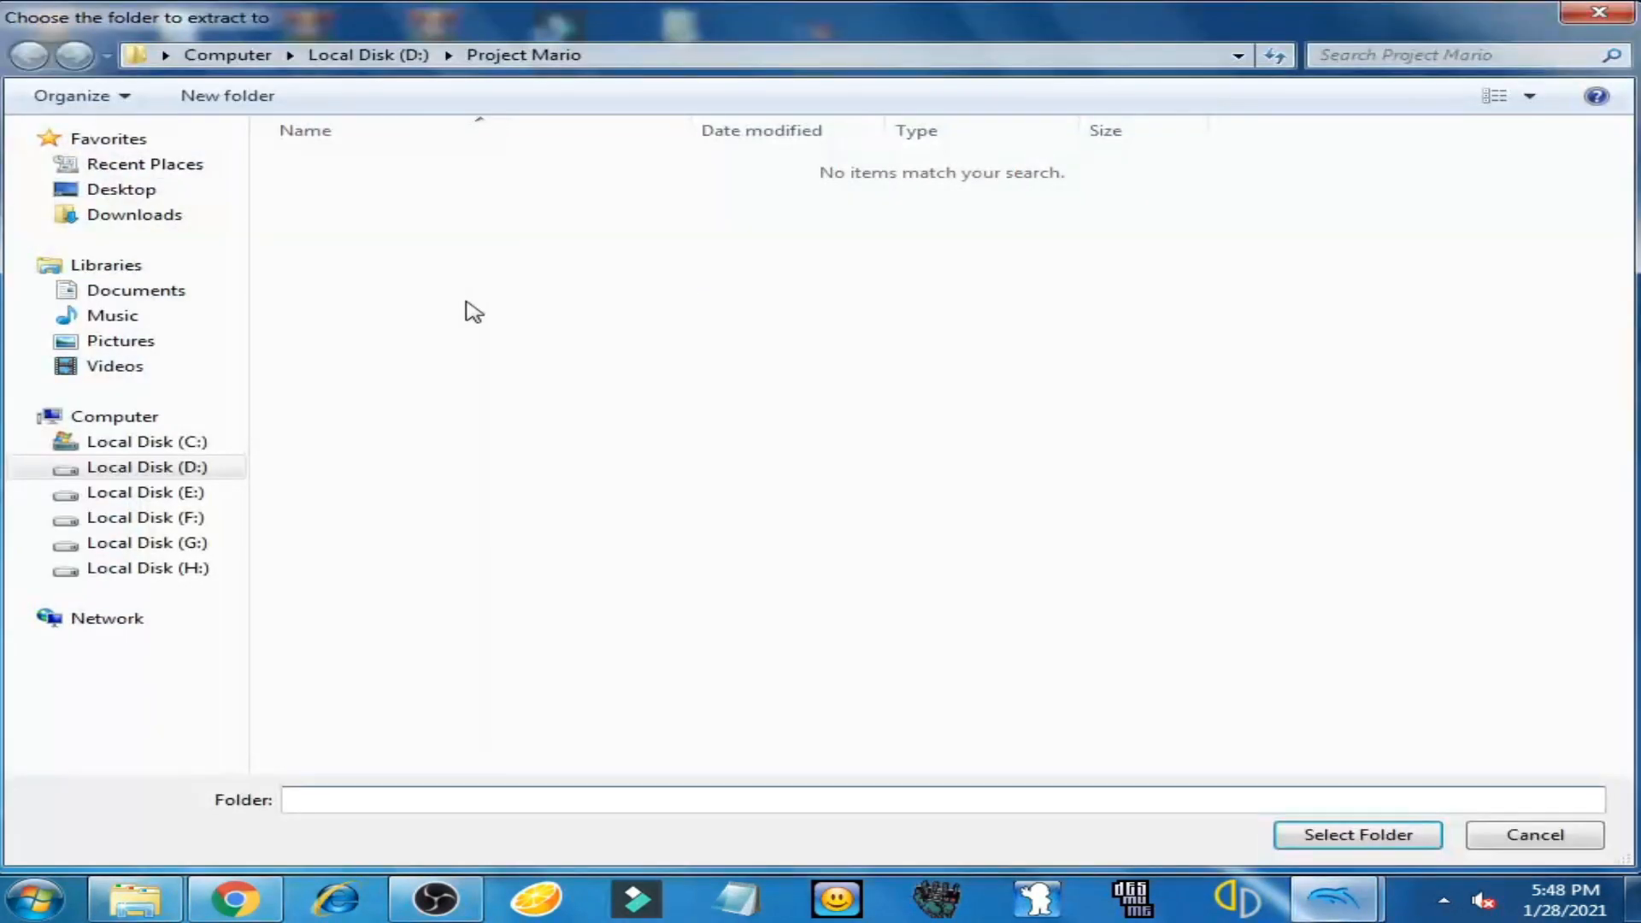
- Choose the desktop 'project mario' folder as the destination for Partition 0's extracted files
click(120, 188)
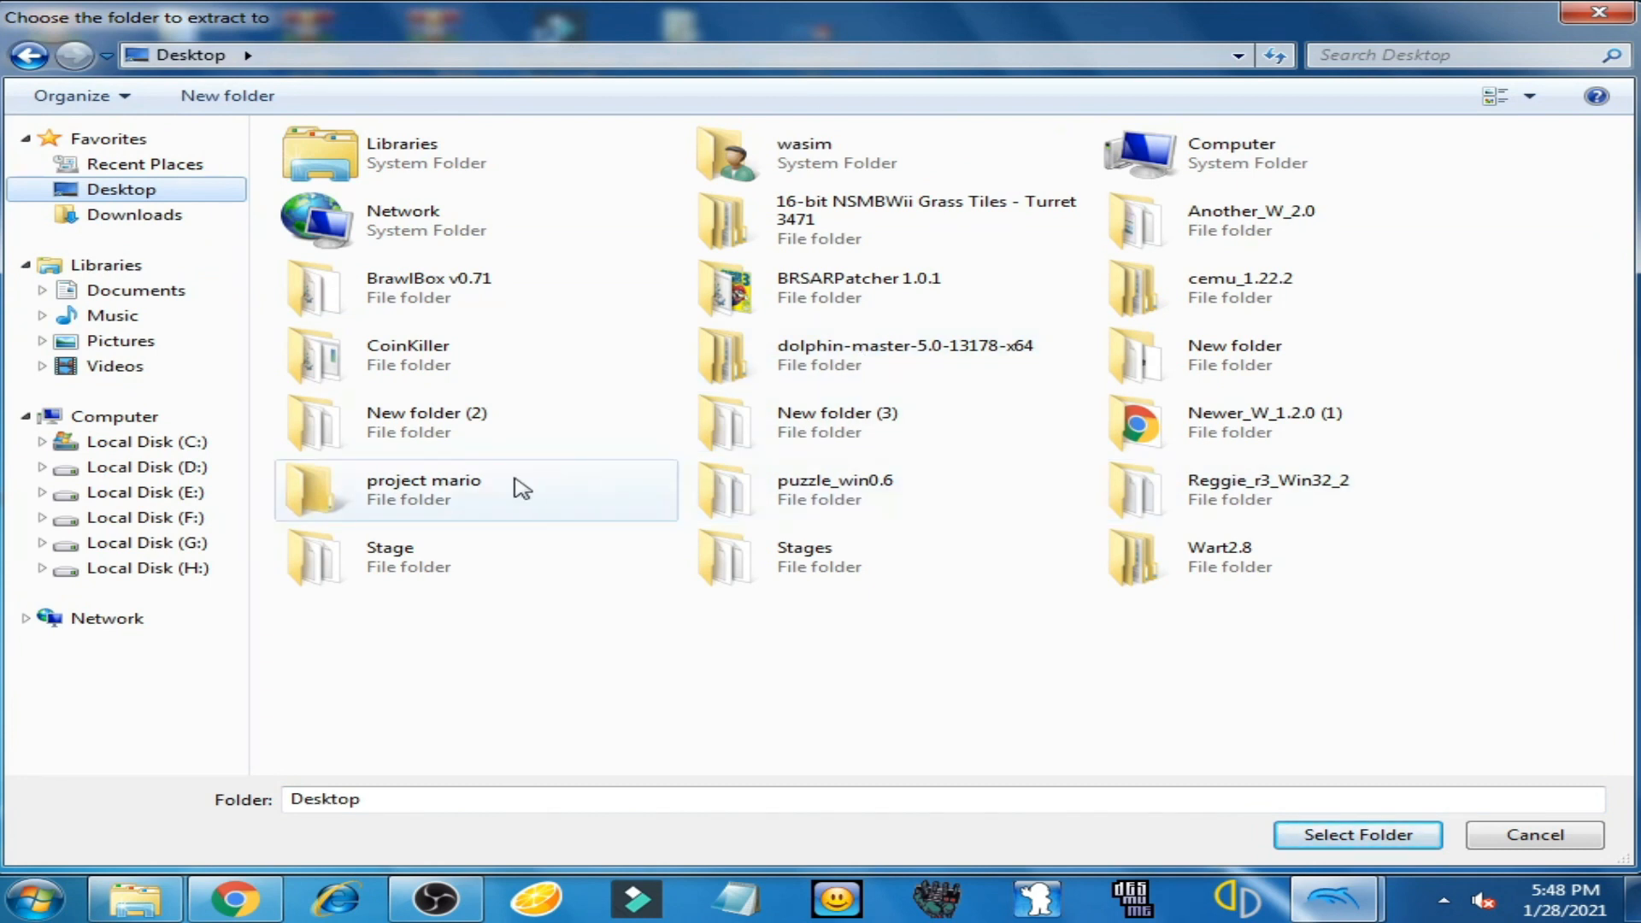
click(424, 489)
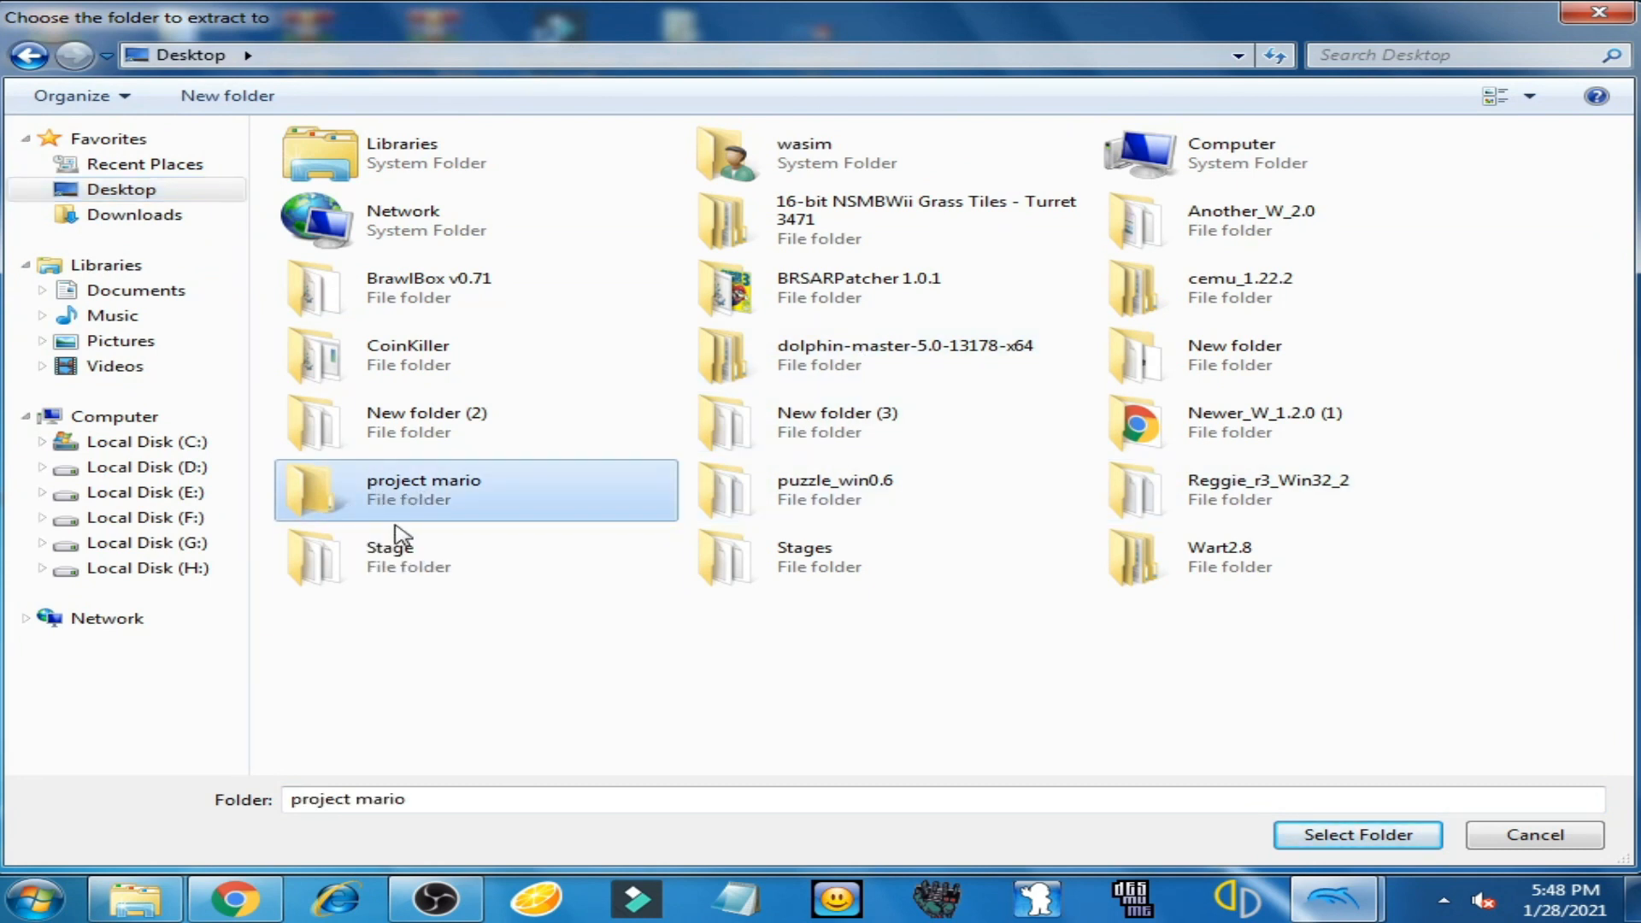
mouse_move(1091, 659)
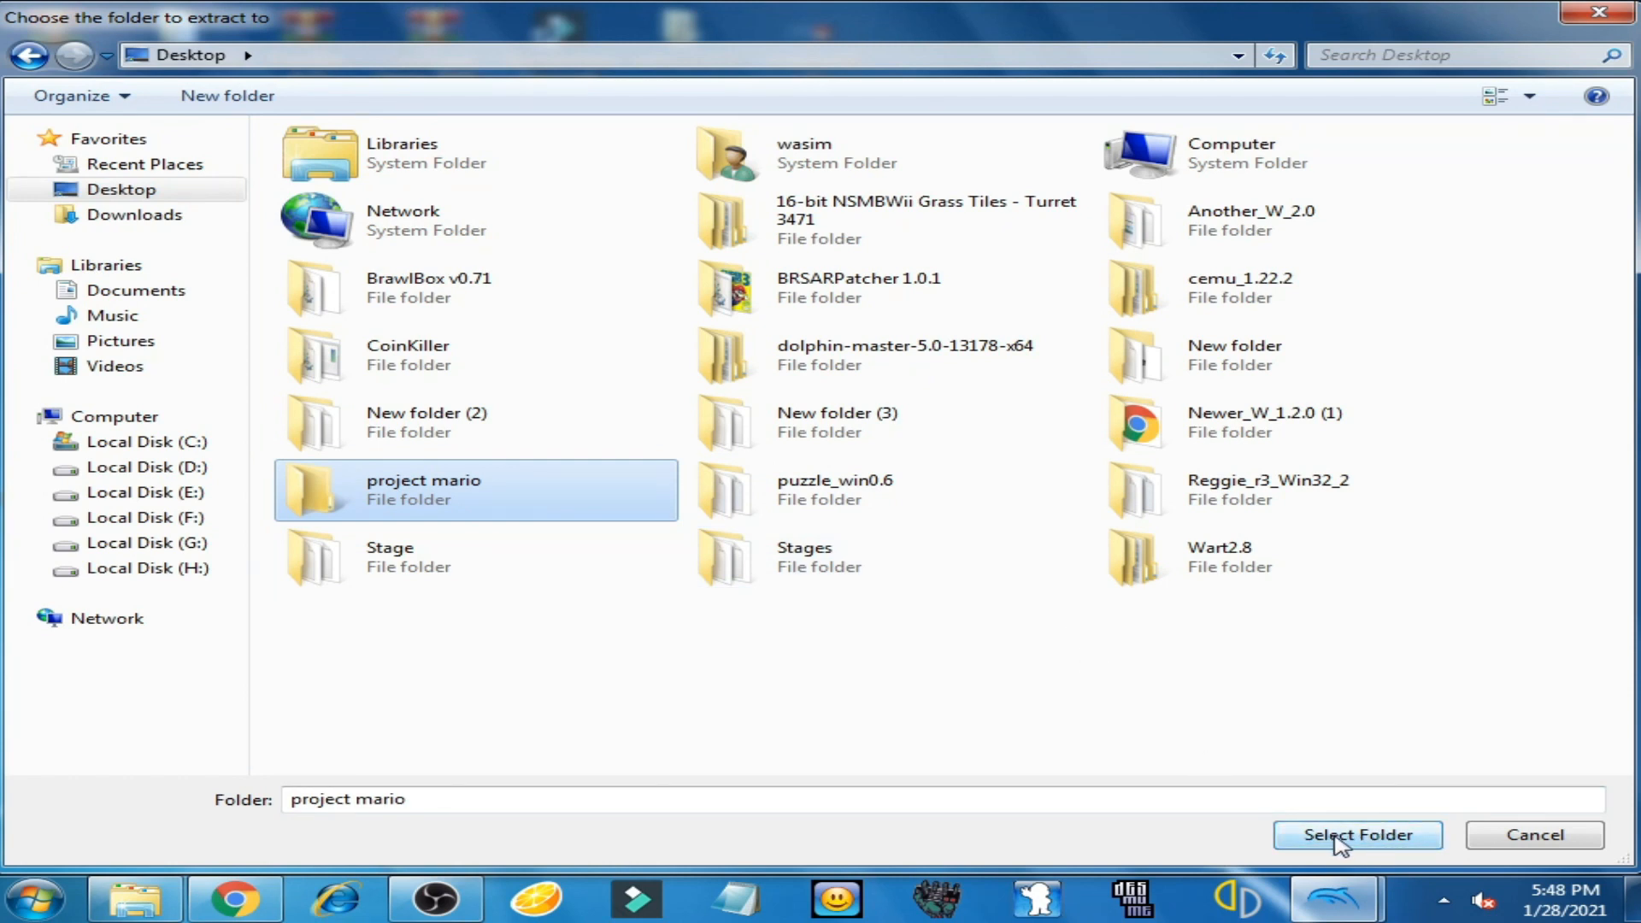
click(1356, 834)
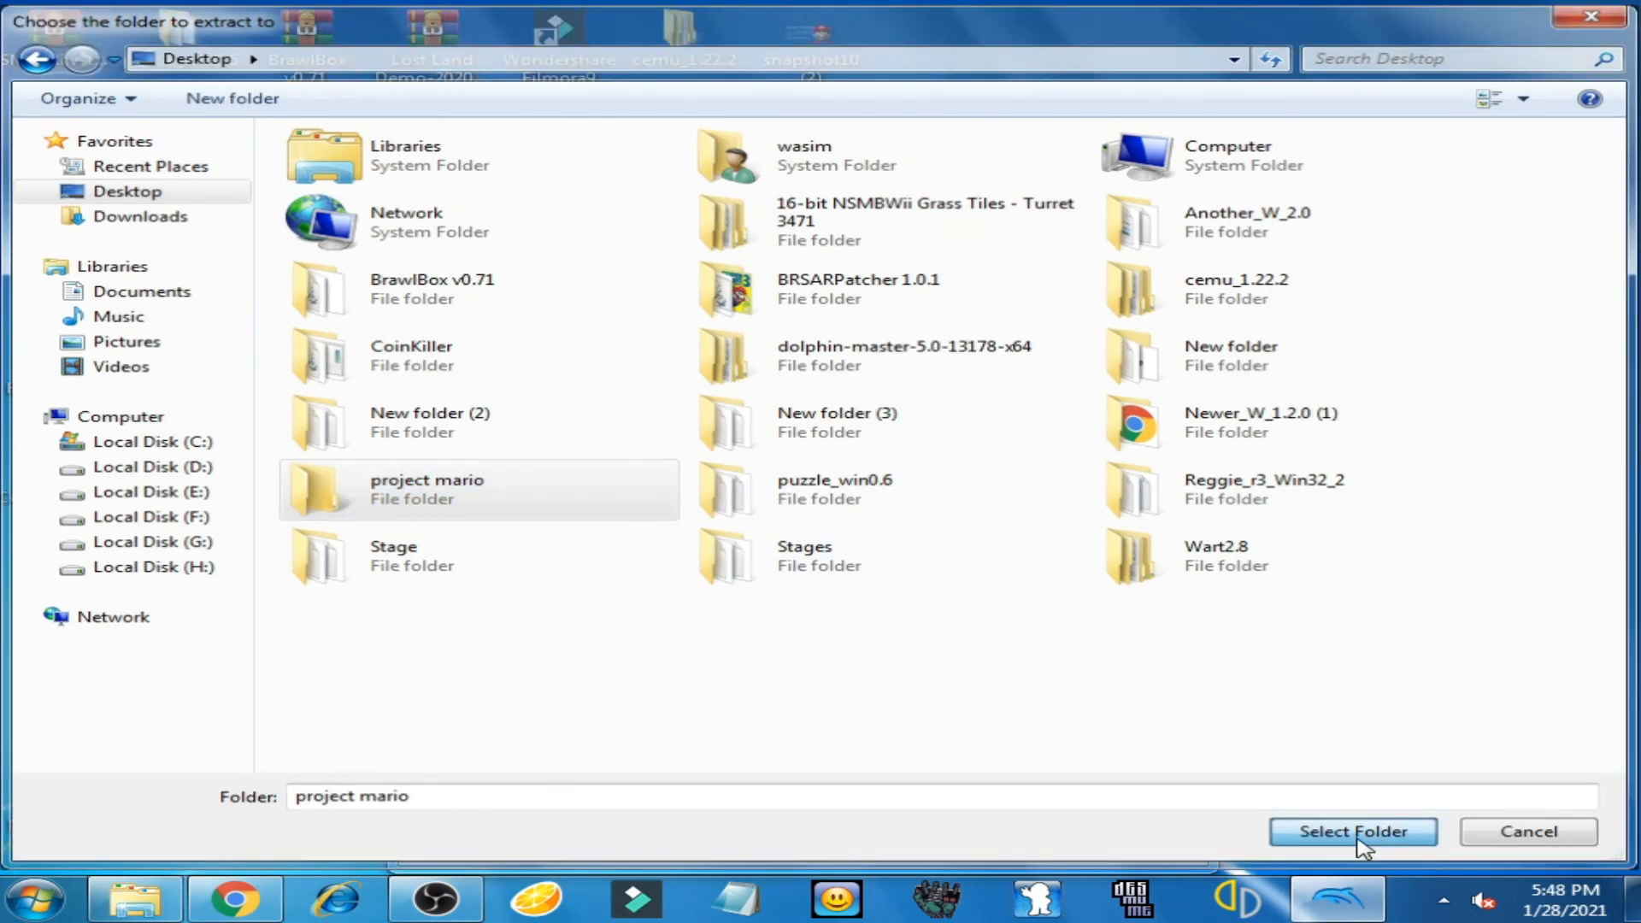
click(1351, 831)
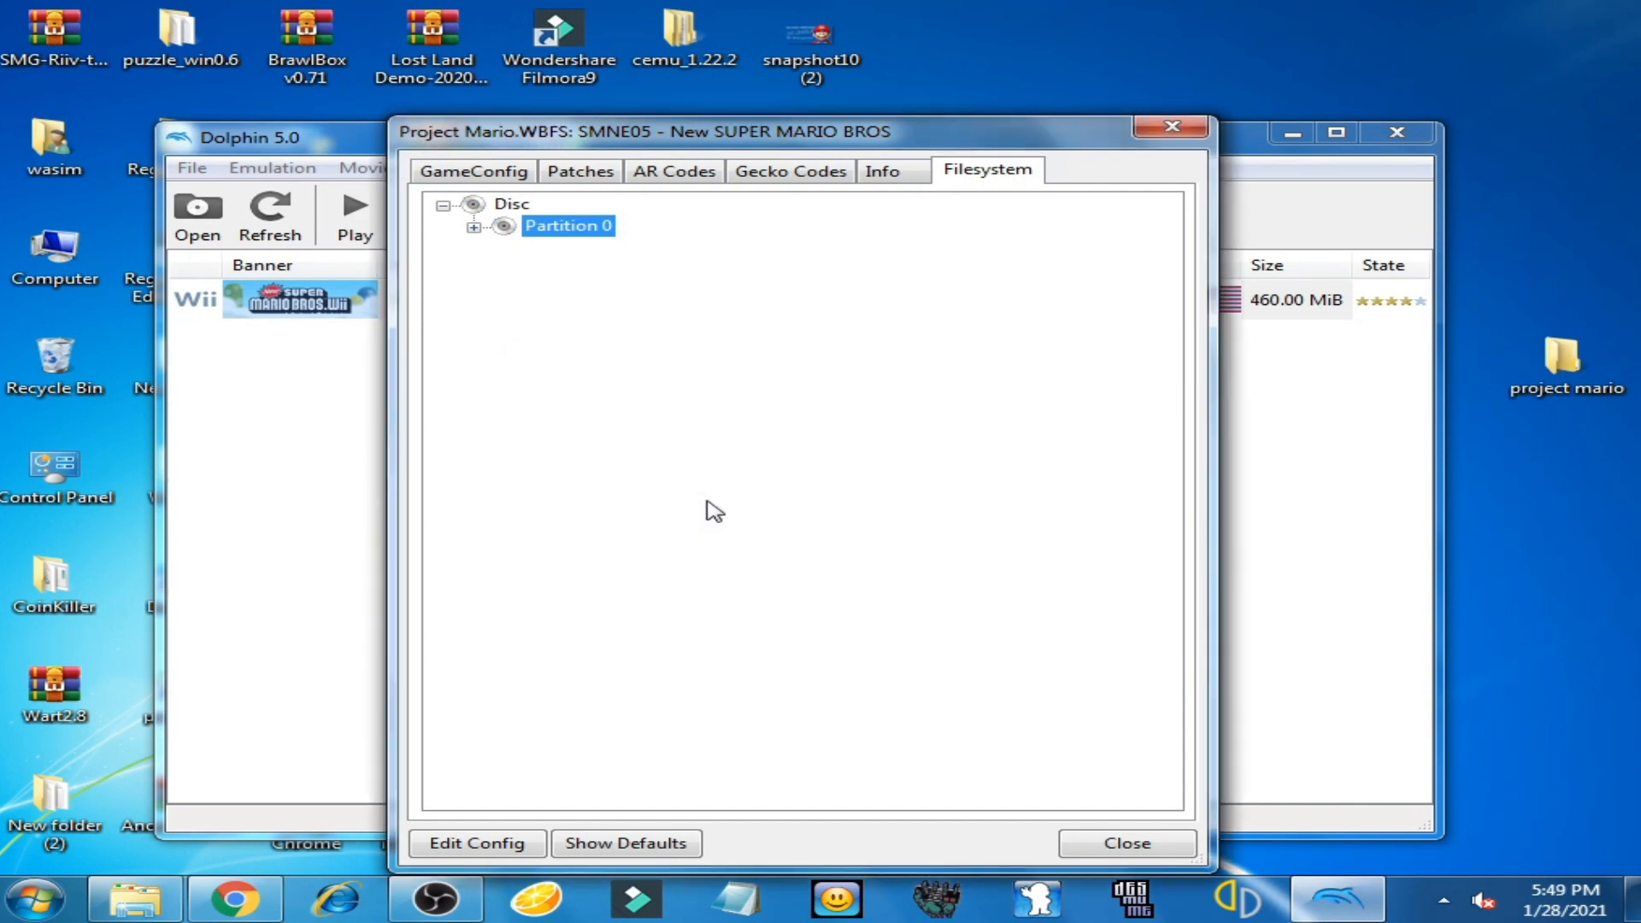
mouse_move(1134, 646)
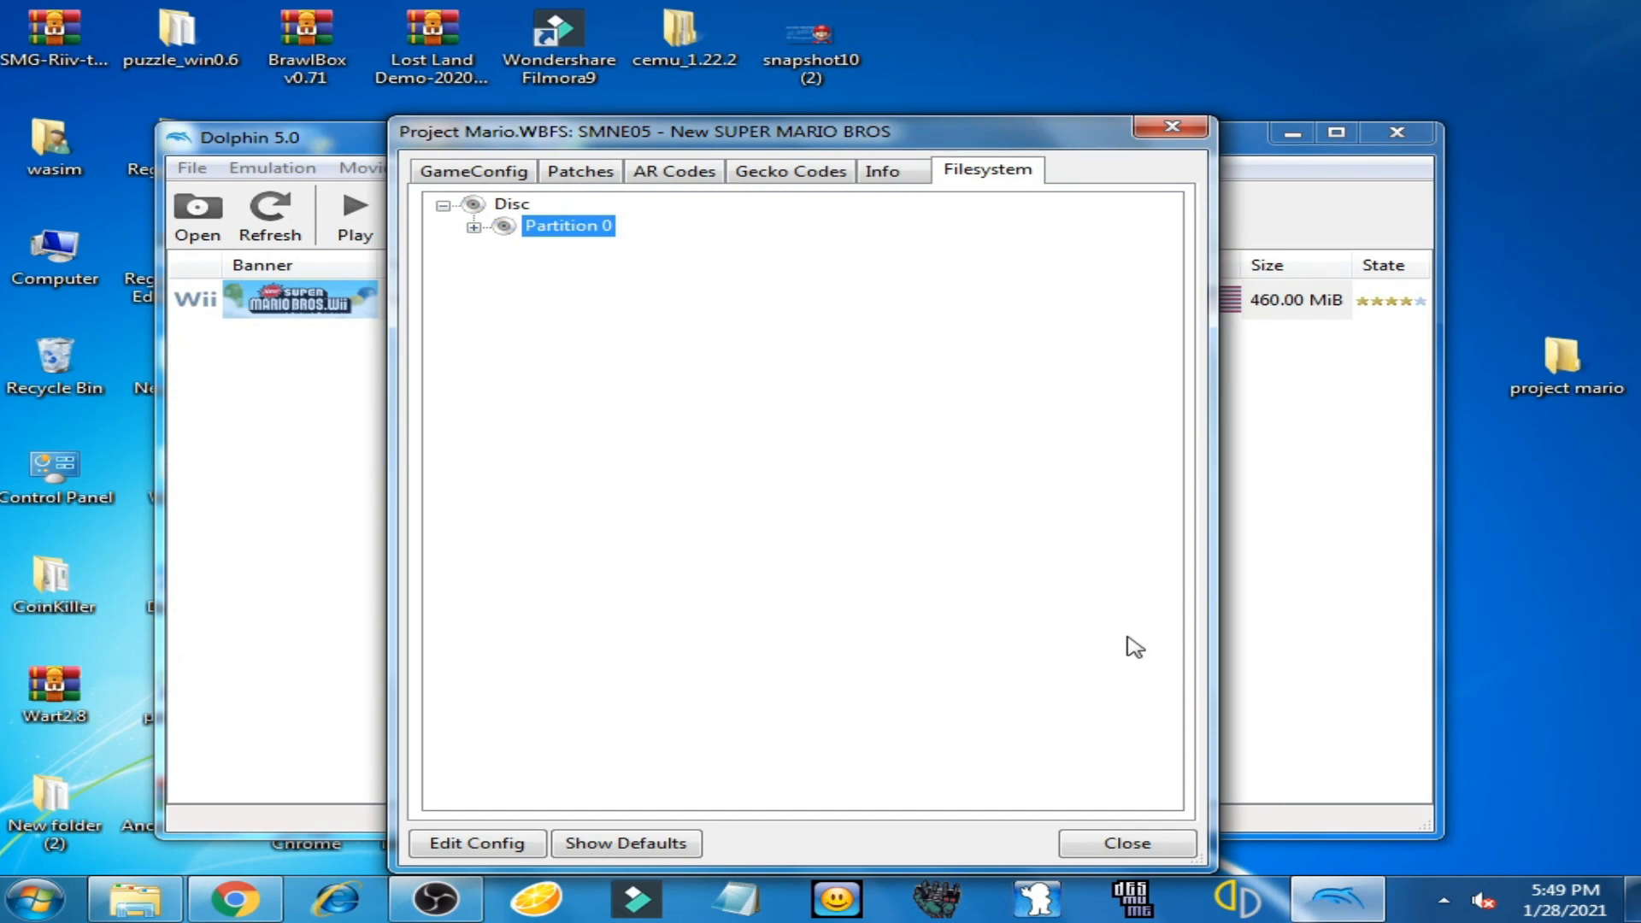
- Close the New SUPER MARIO BROS properties window
click(1127, 844)
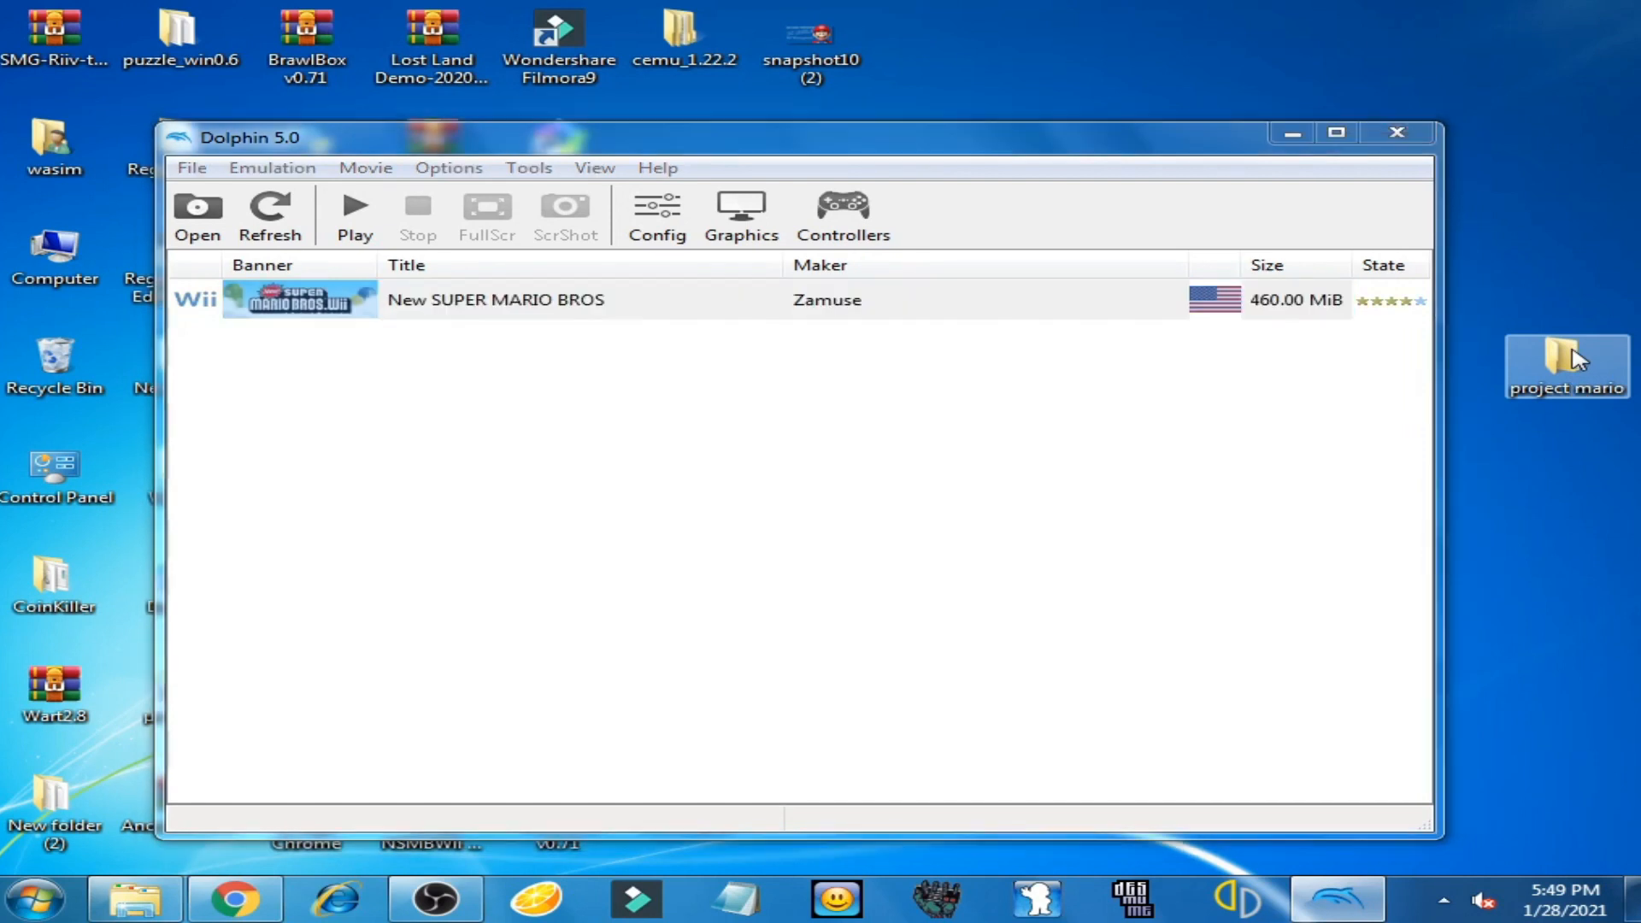
- Open the desktop 'project mario' folder and scroll through its 23 extracted items
double_click(1567, 359)
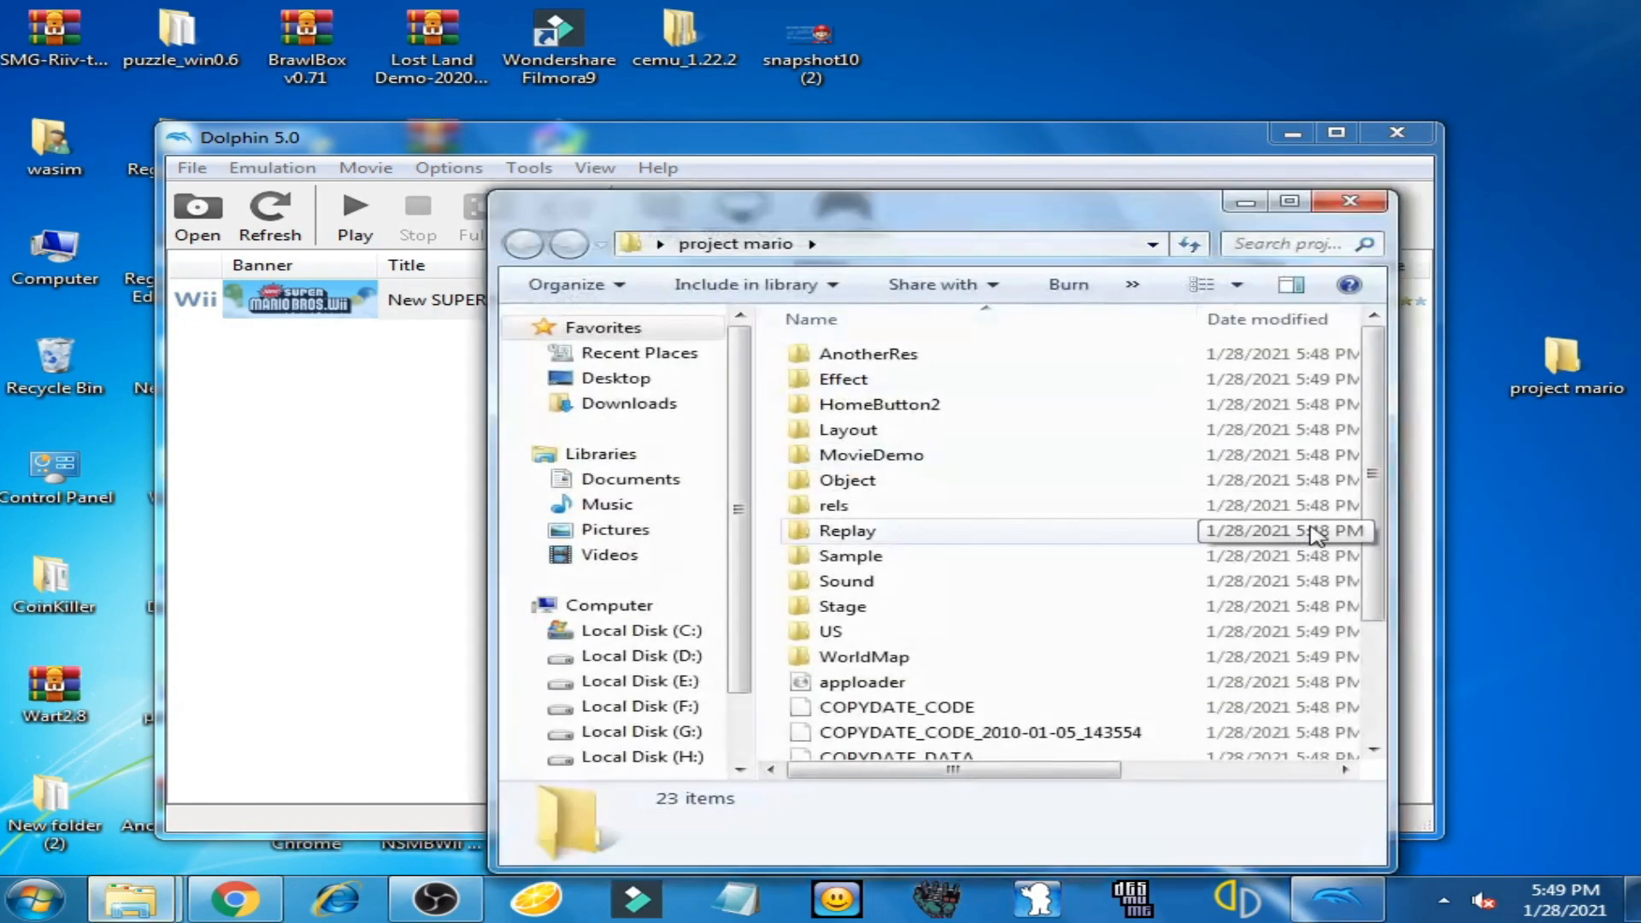
scroll(down, 3)
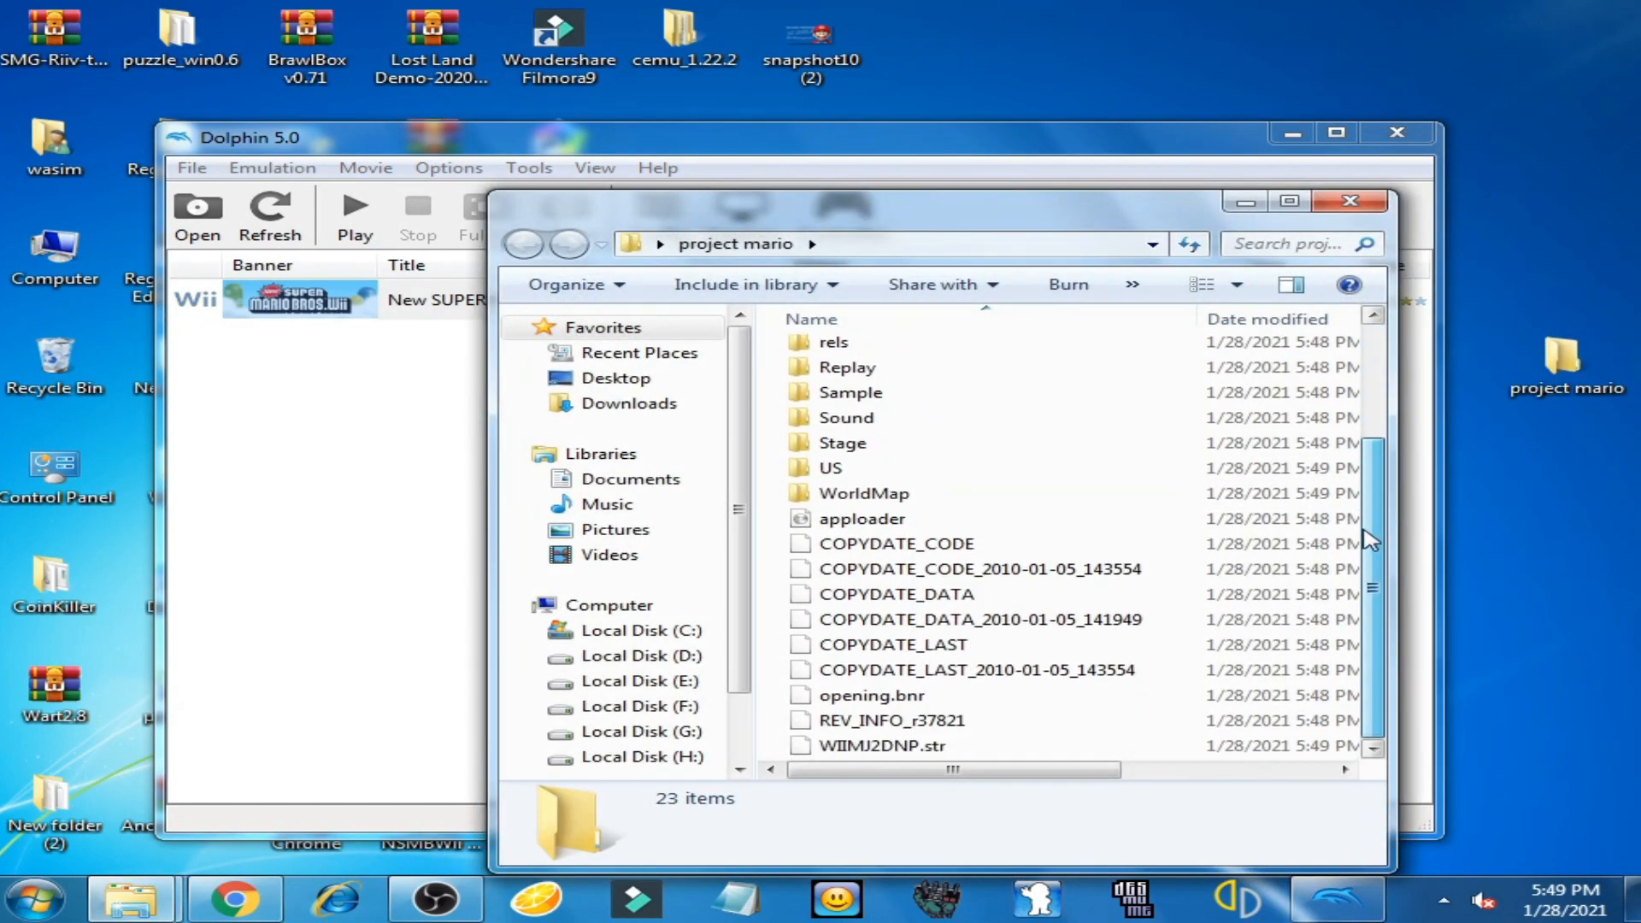
scroll(up, 3)
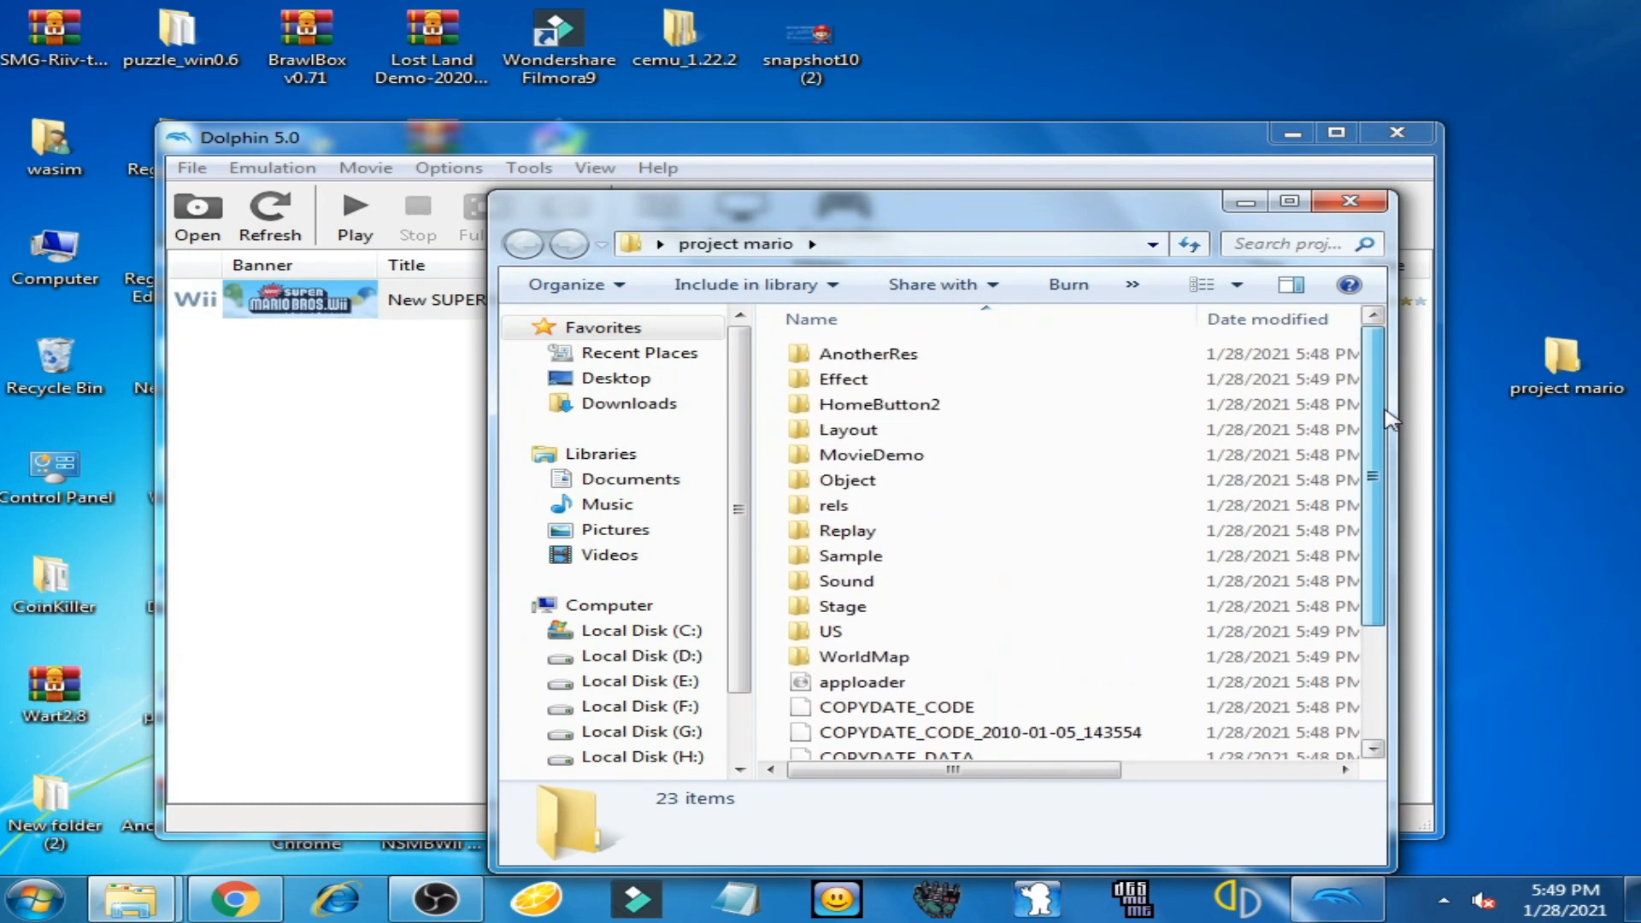
scroll(down, 3)
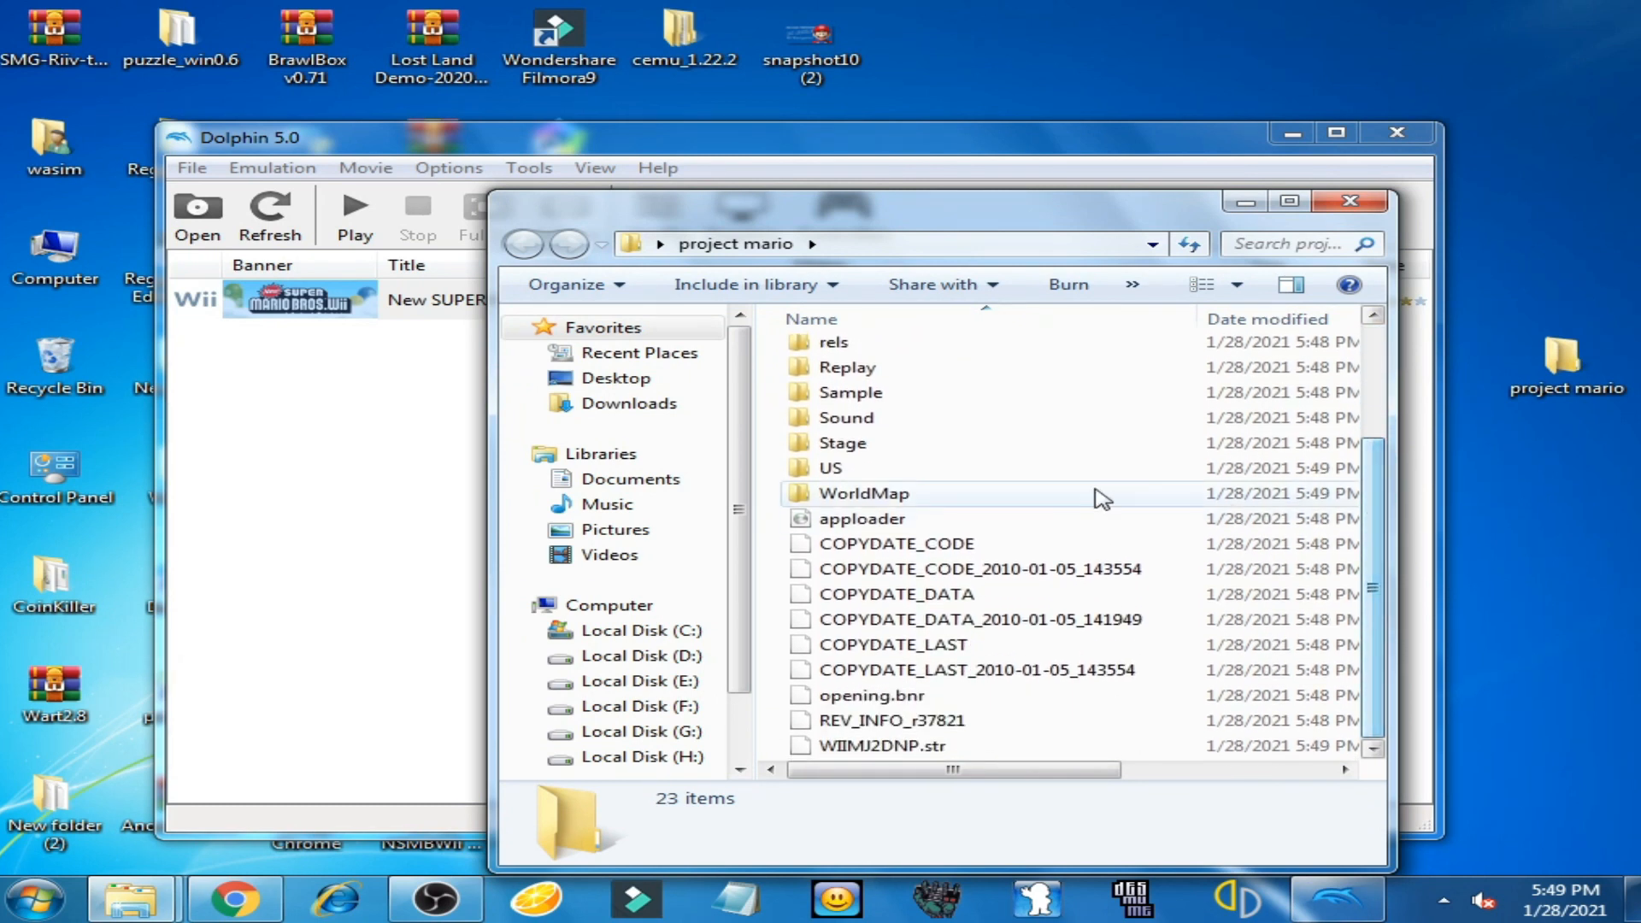
mouse_move(1134, 534)
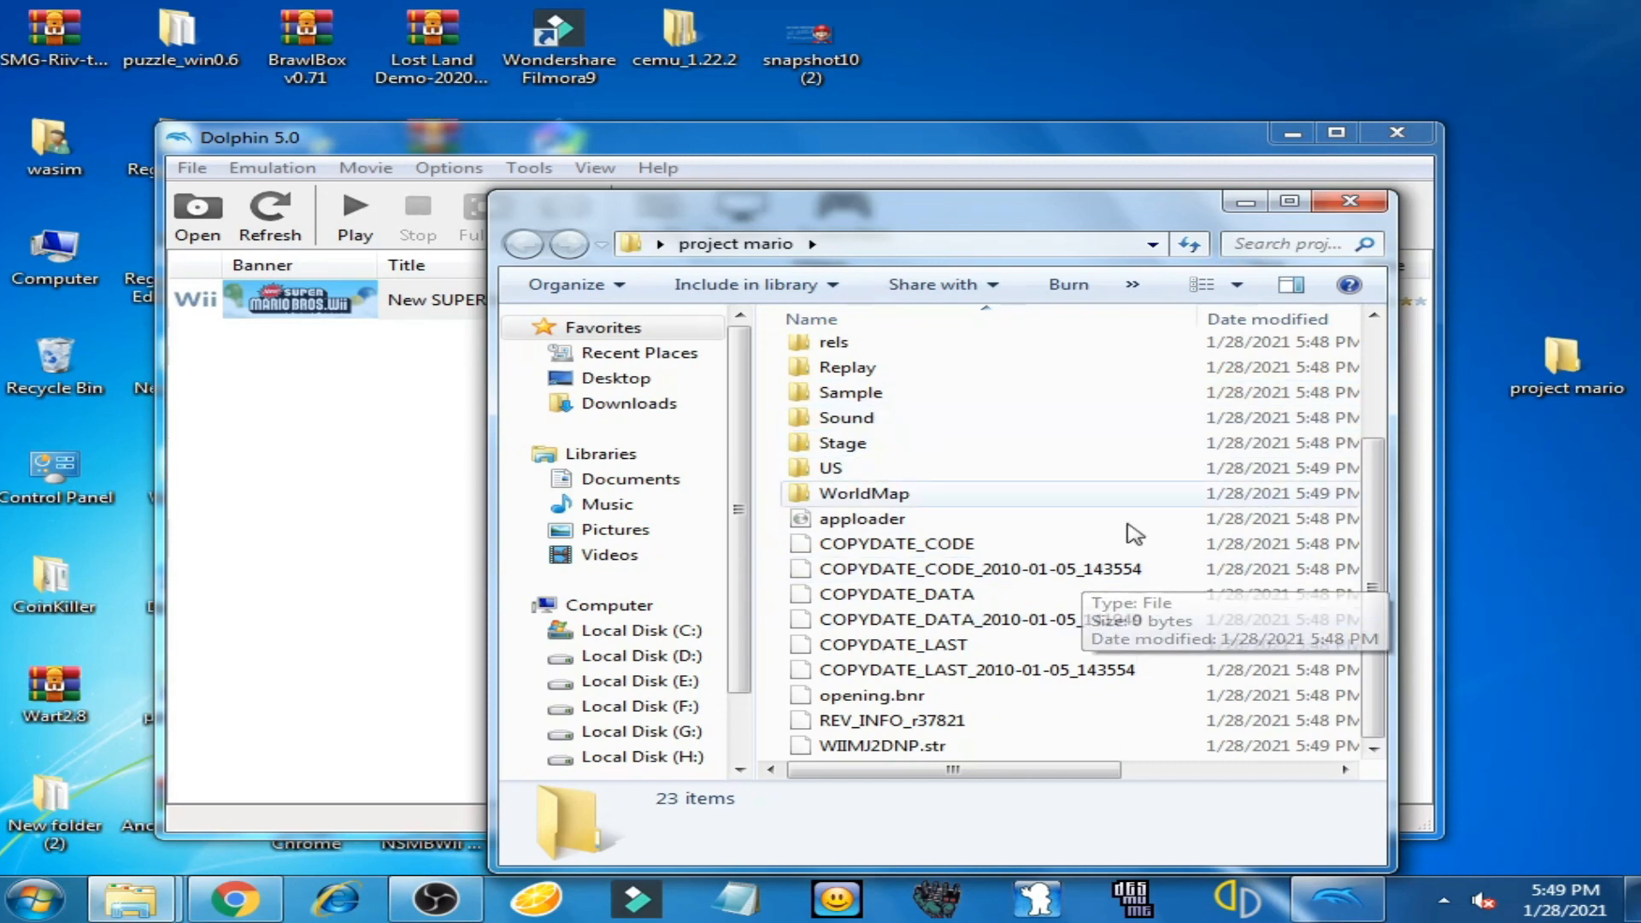